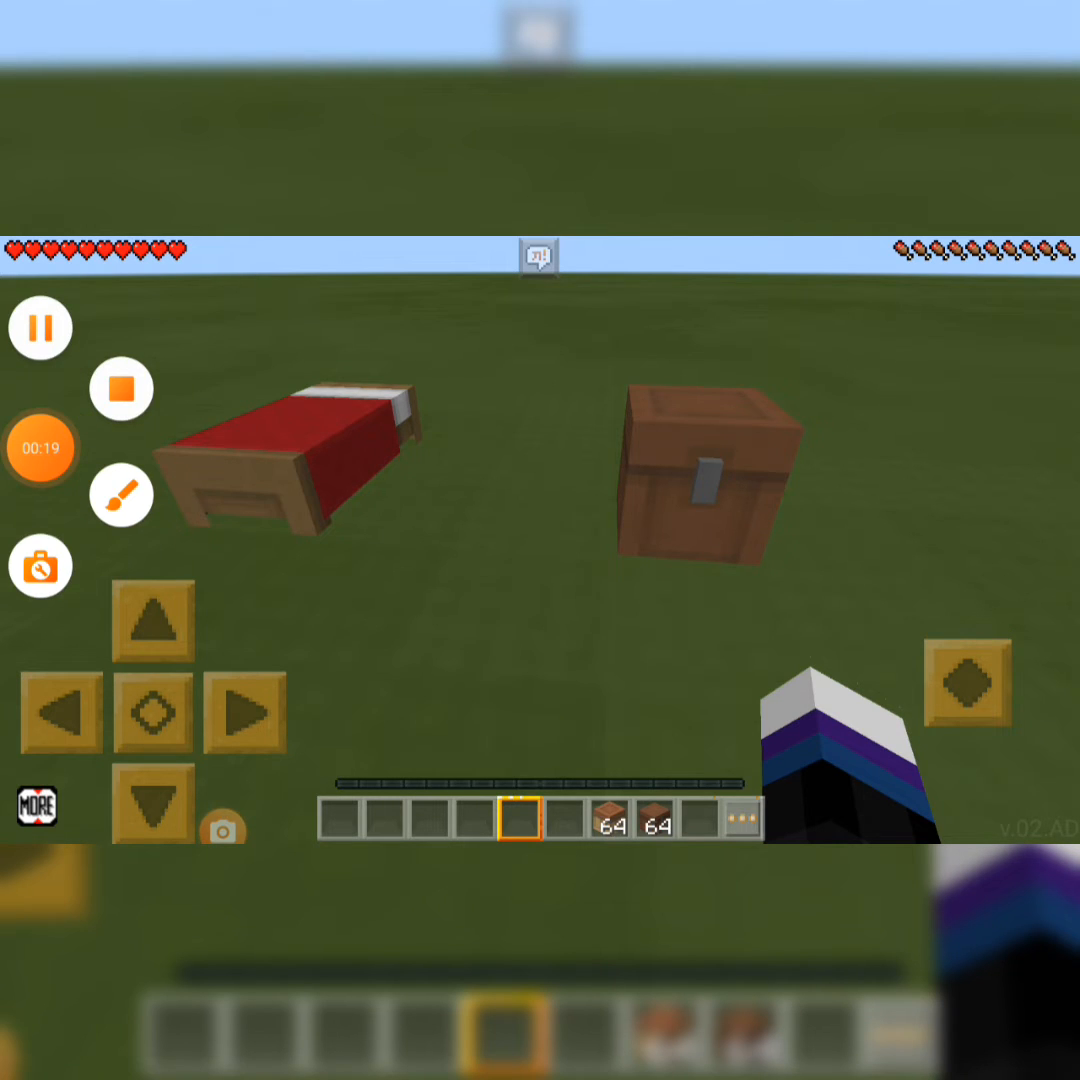
Open the supply chest next to the bed
left_click(120, 388)
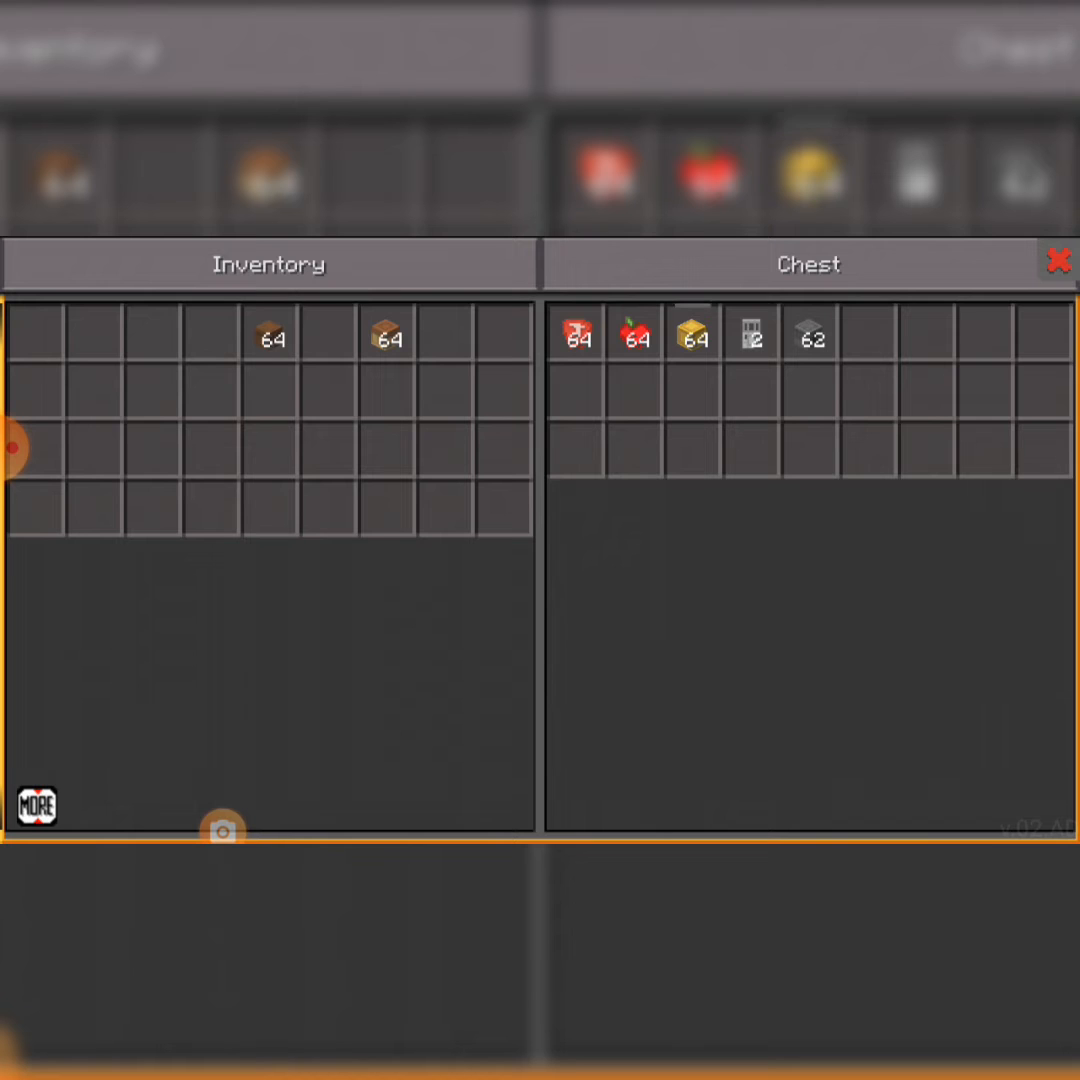
Take the gold blocks, iron doors and iron blocks from the chest, then close it
left_click(691, 335)
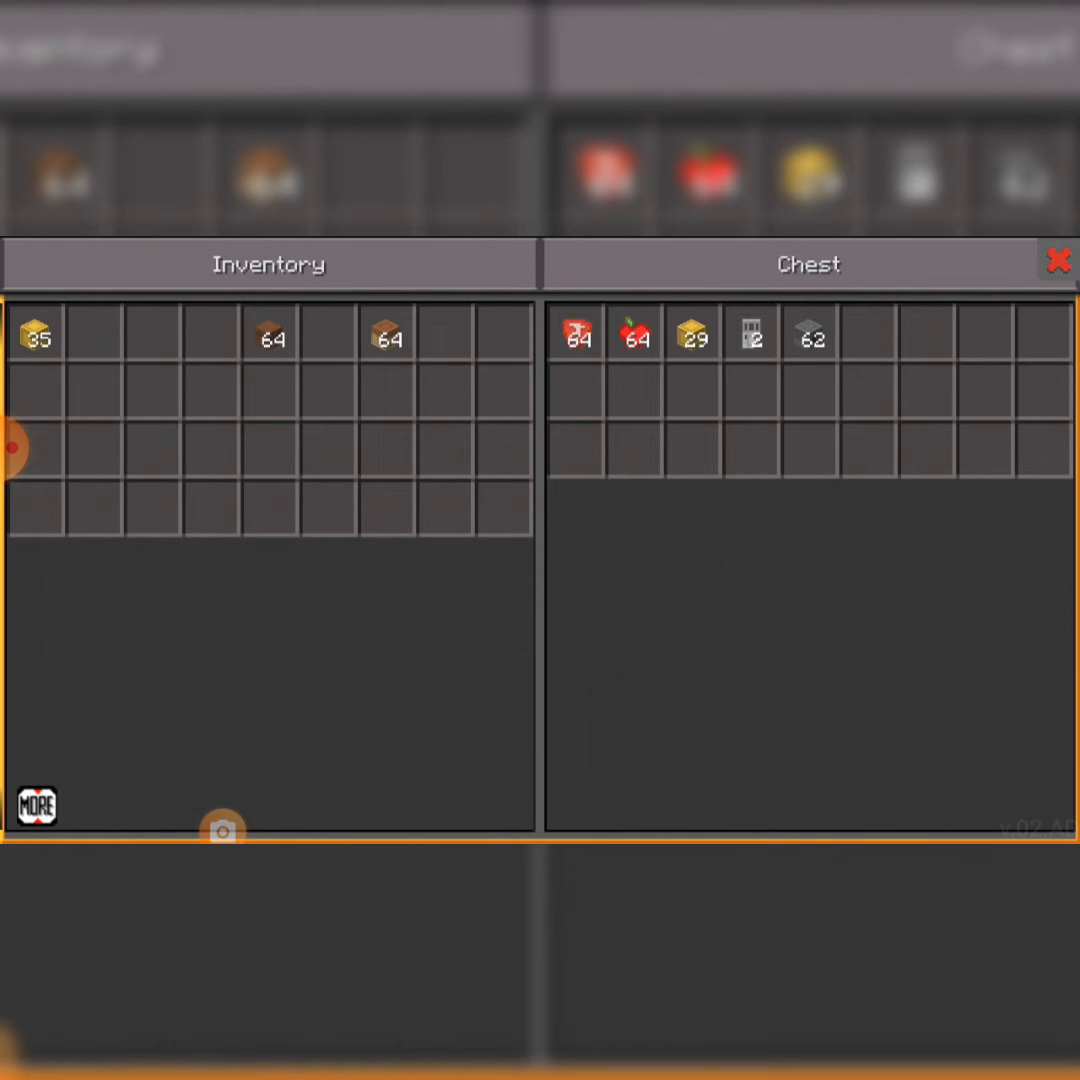
left_click(694, 335)
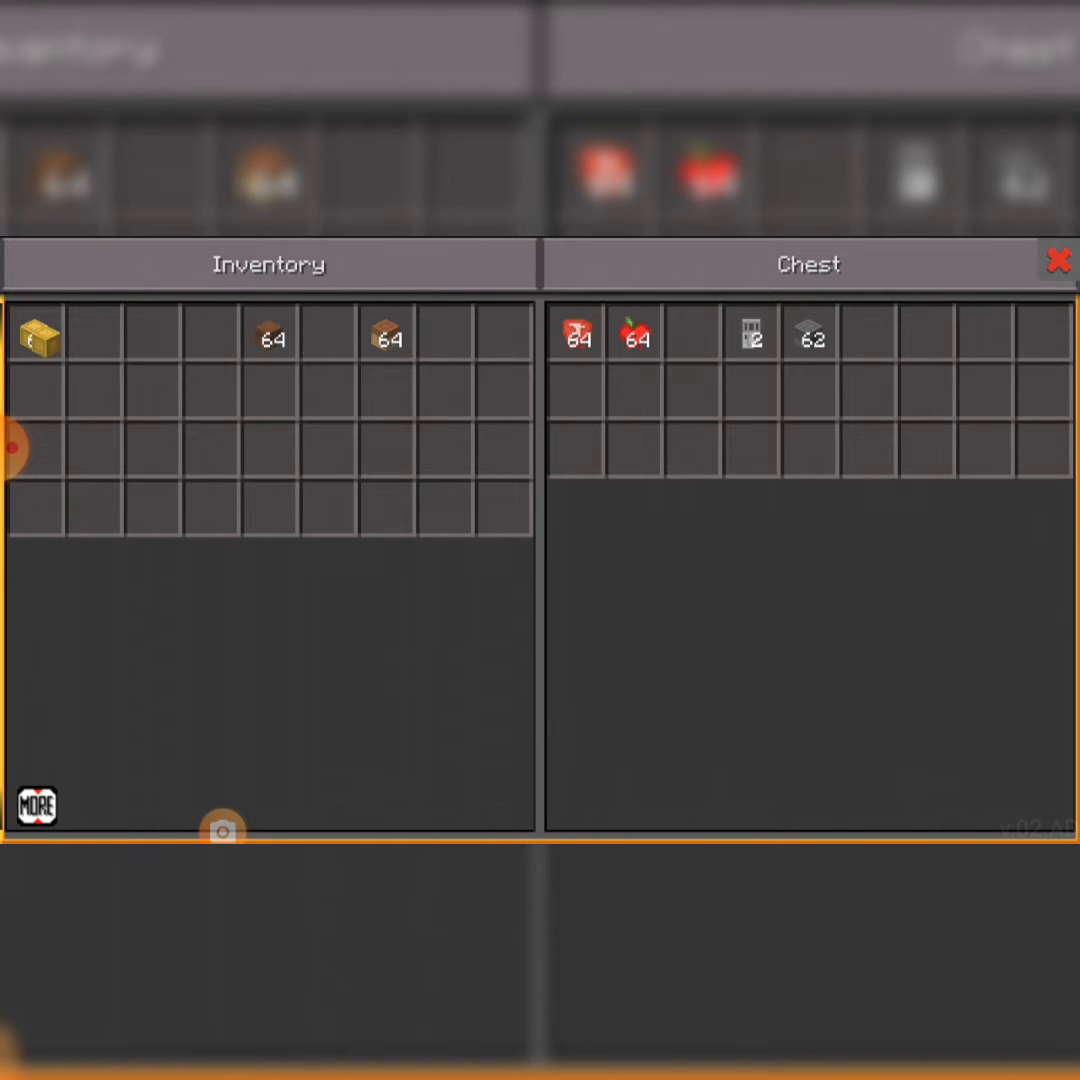
left_click(753, 335)
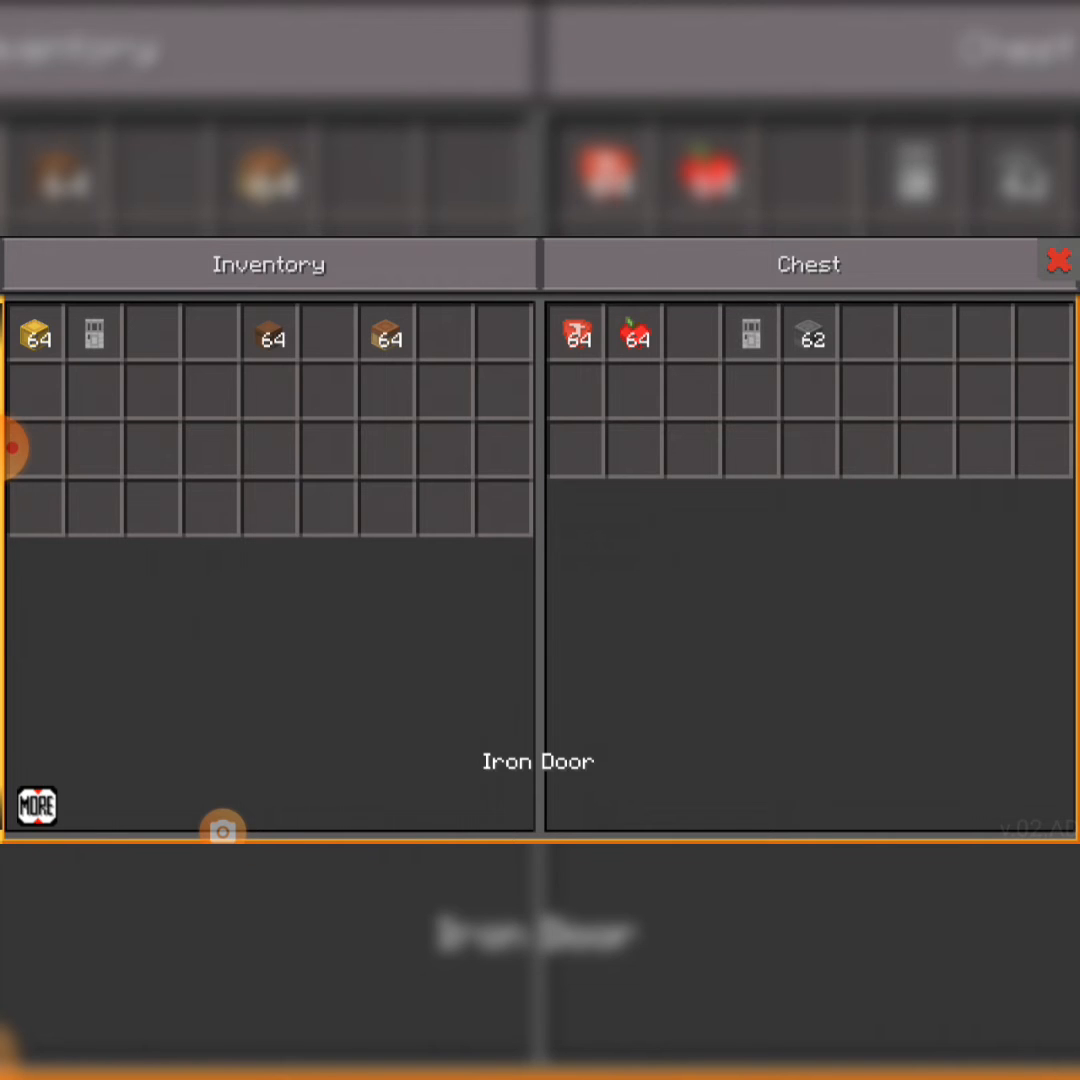
left_click(750, 335)
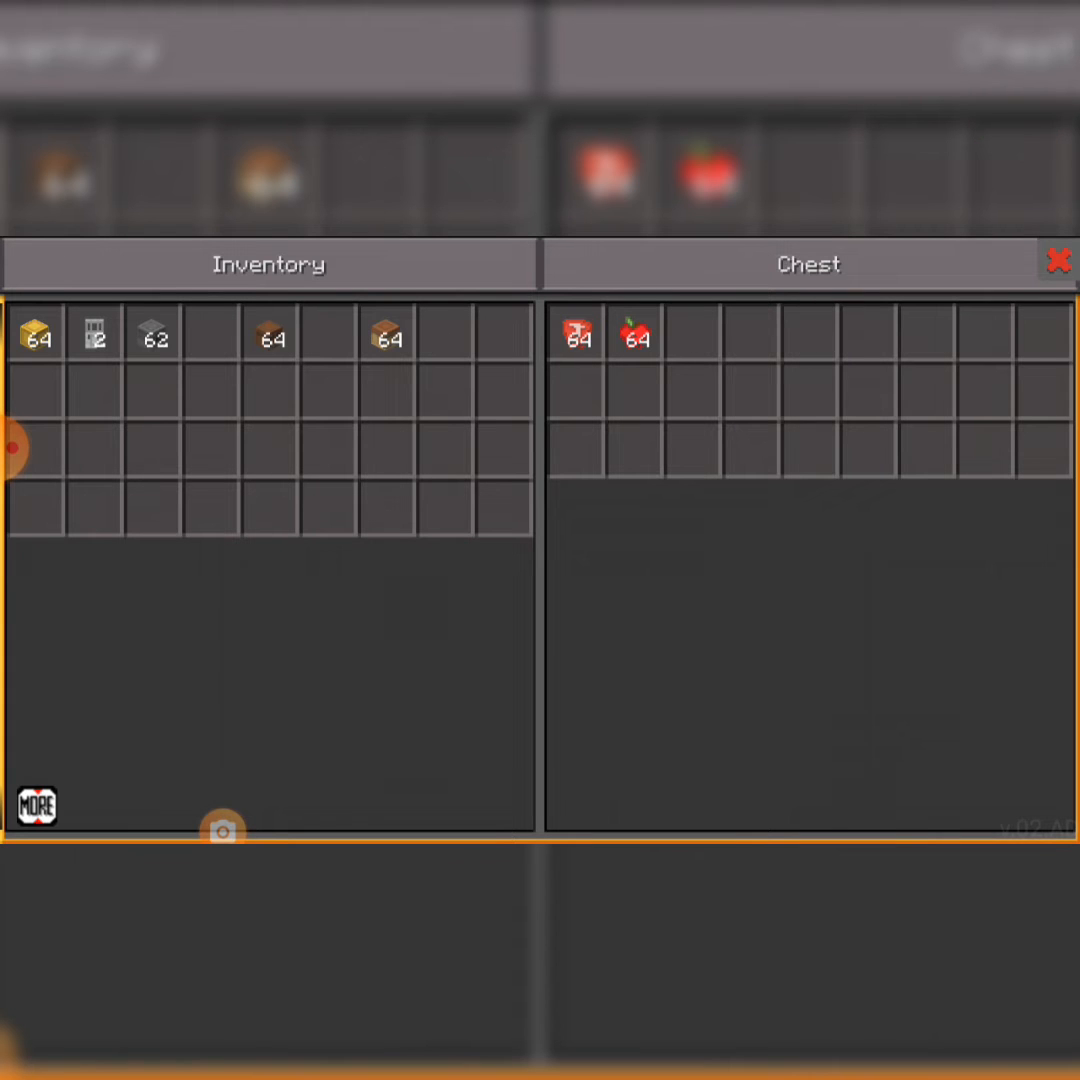
left_click(1060, 261)
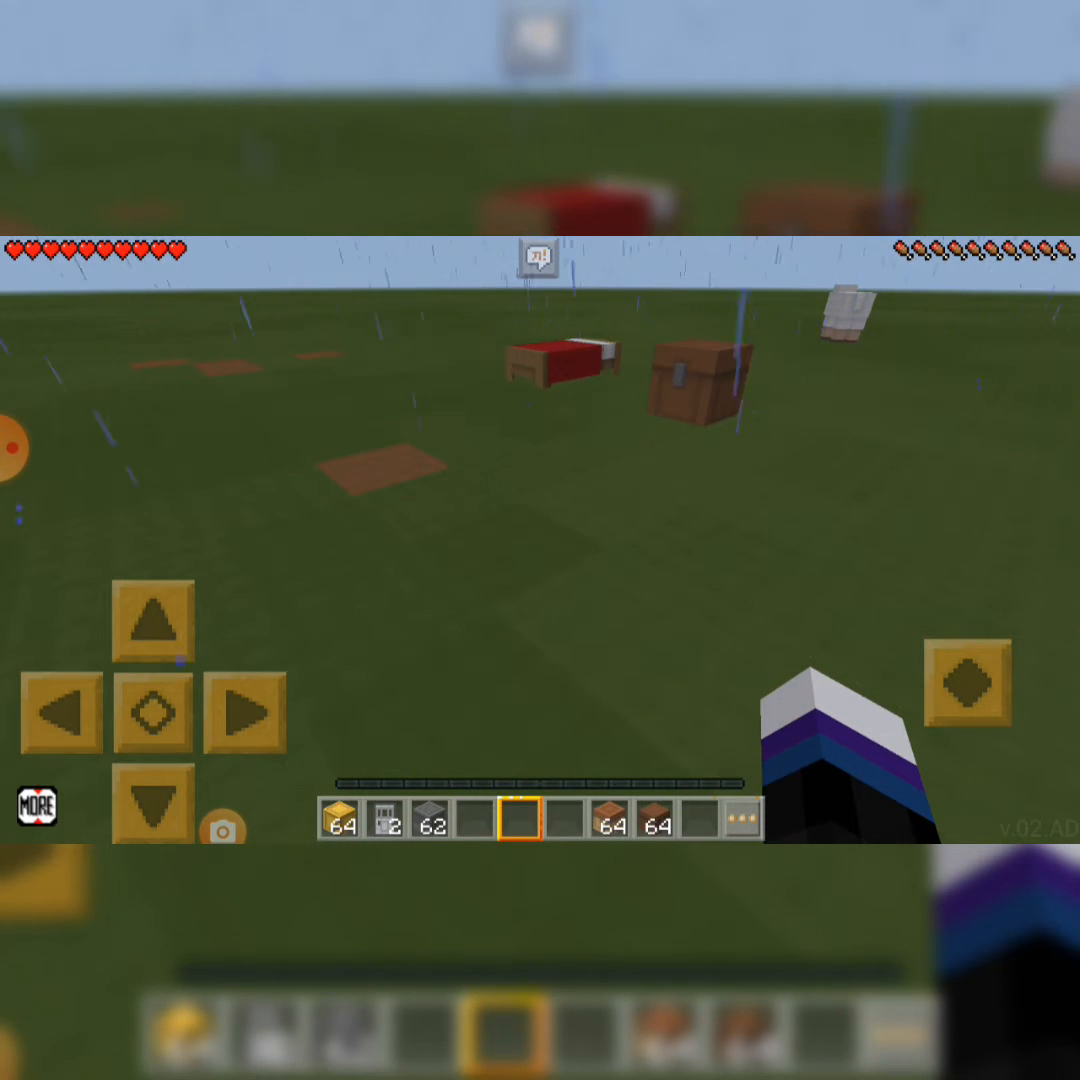
Place the first fridge's base and dropper, check the empty dropper, and add a gold block on top
left_click(432, 819)
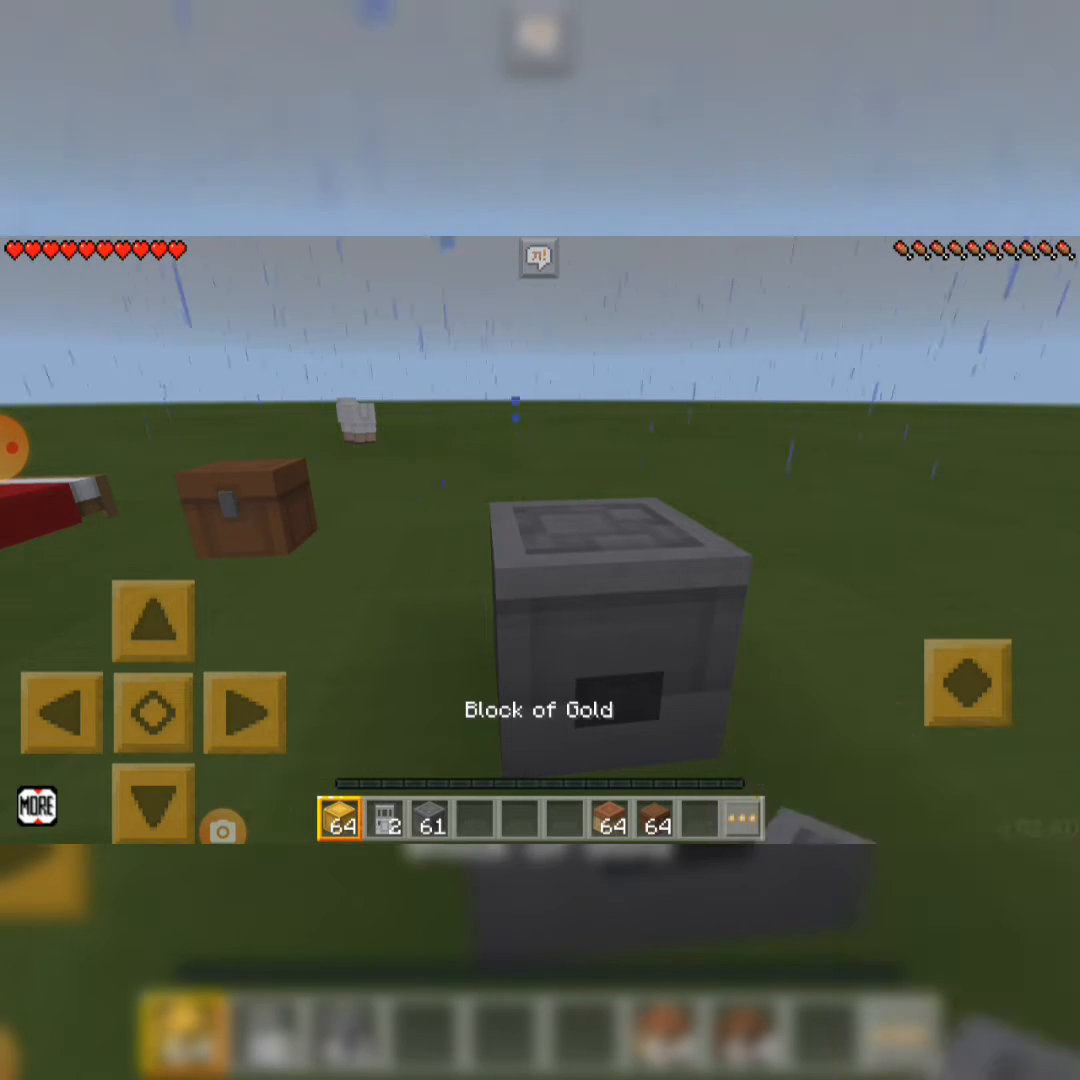
left_click(610, 640)
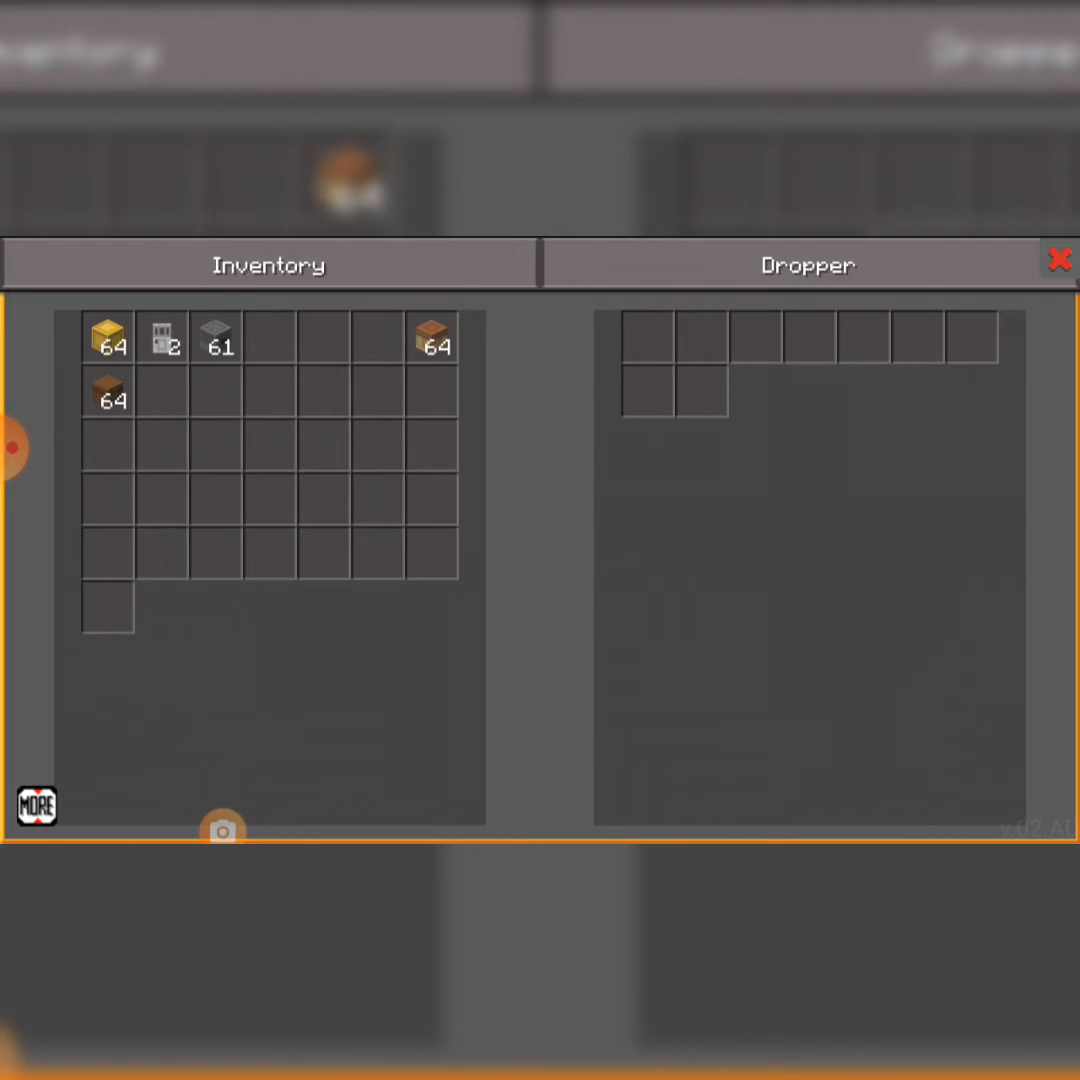
left_click(1060, 260)
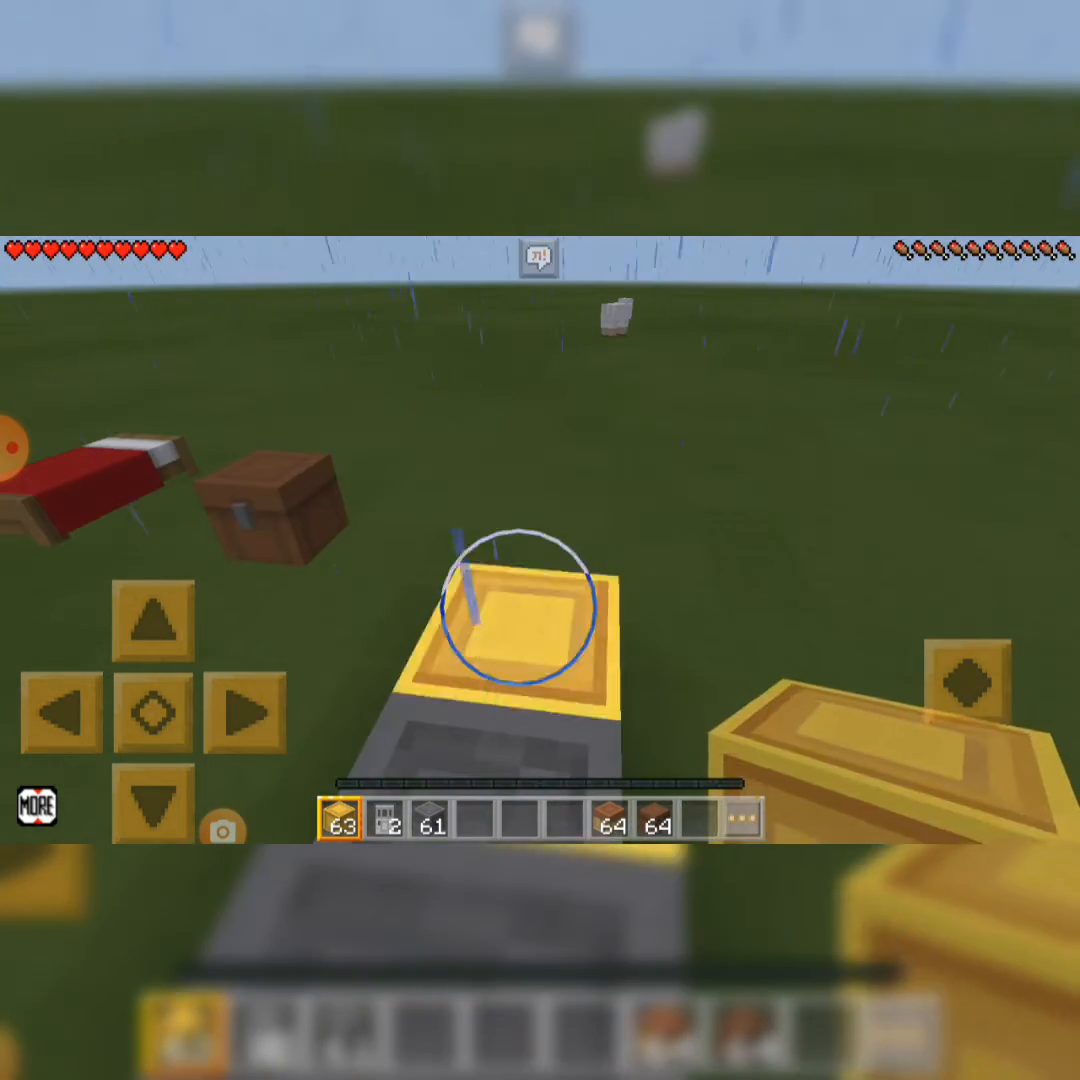
left_click(540, 620)
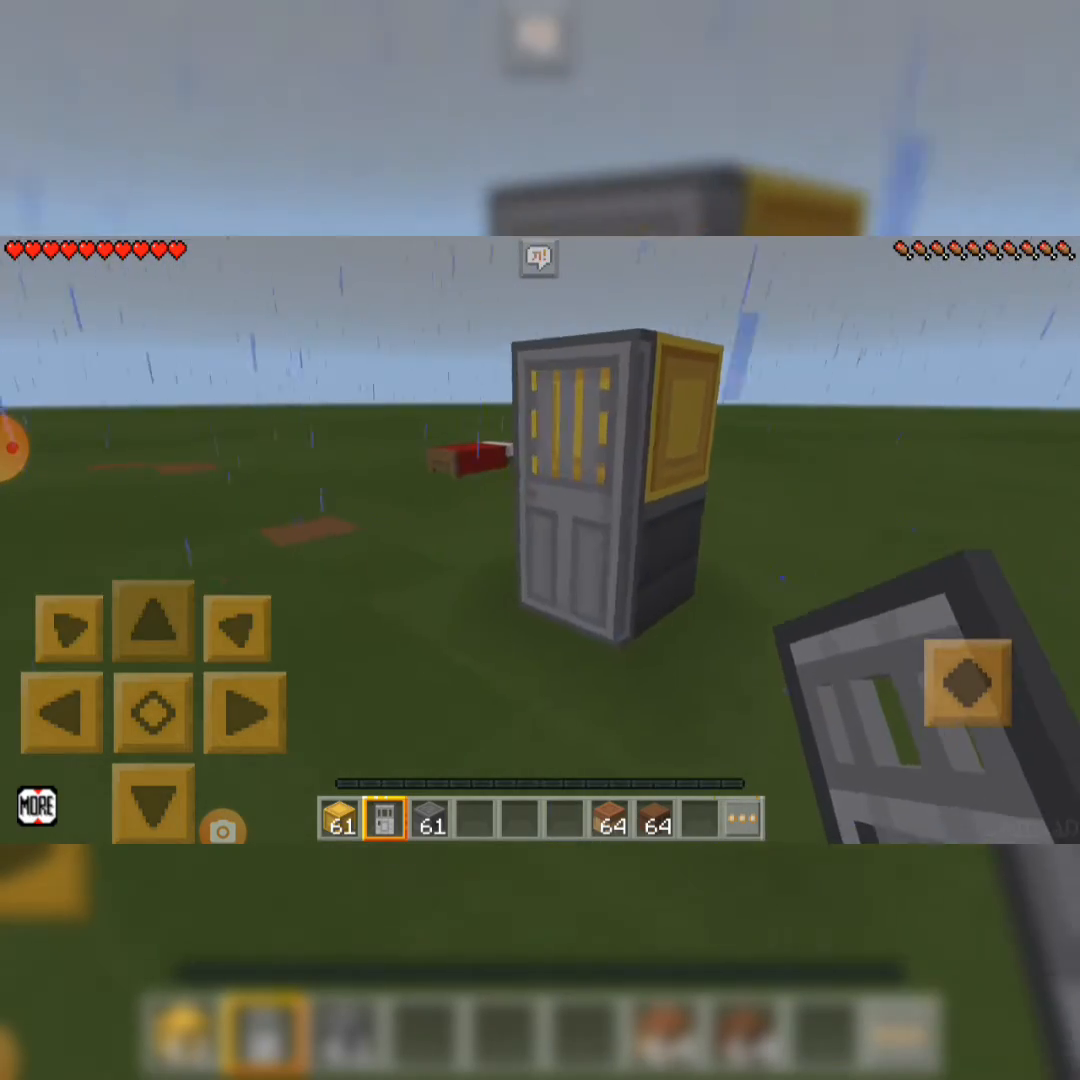
Check the first fridge's empty dropper and take the apples from the supply chest
left_click(155, 623)
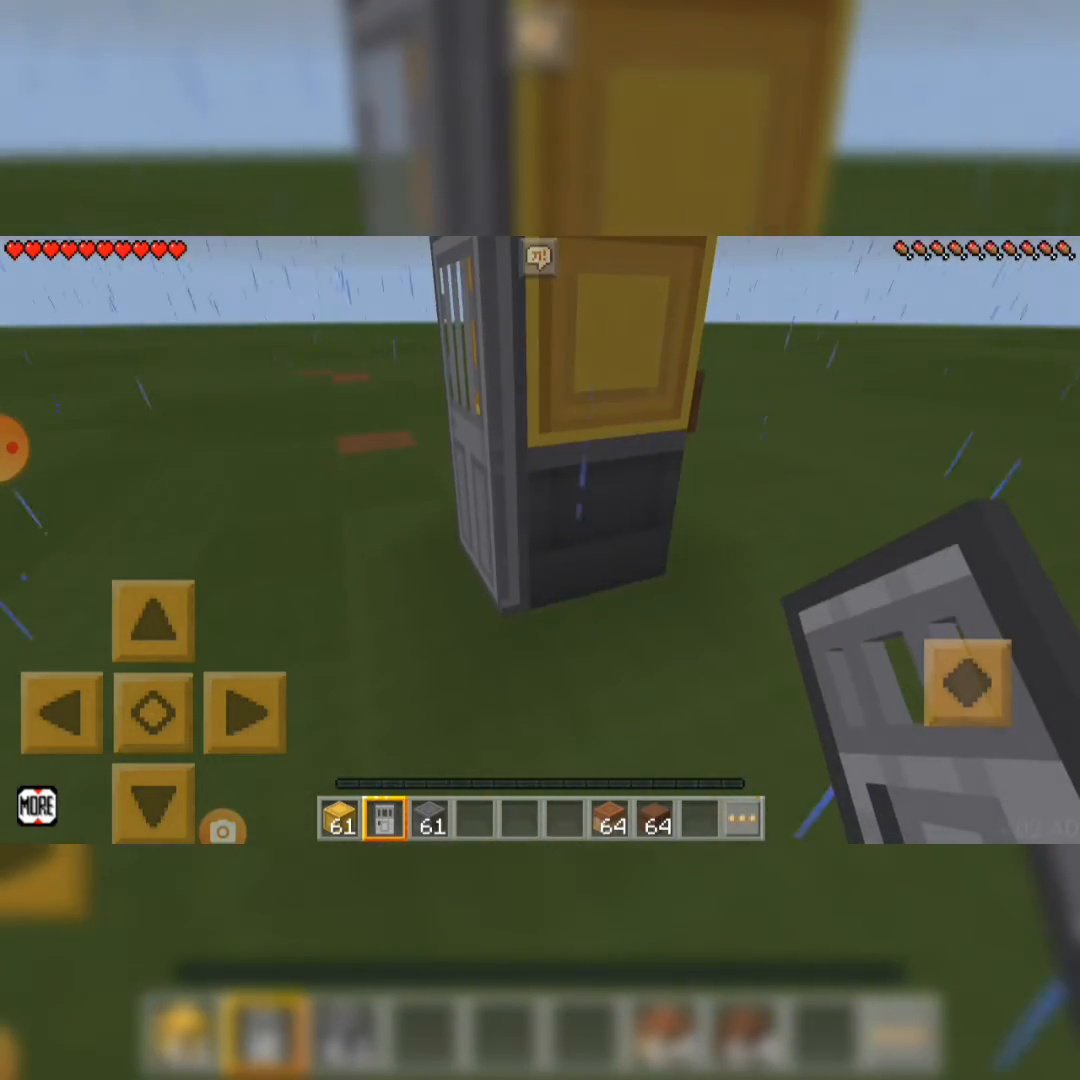
left_click(545, 470)
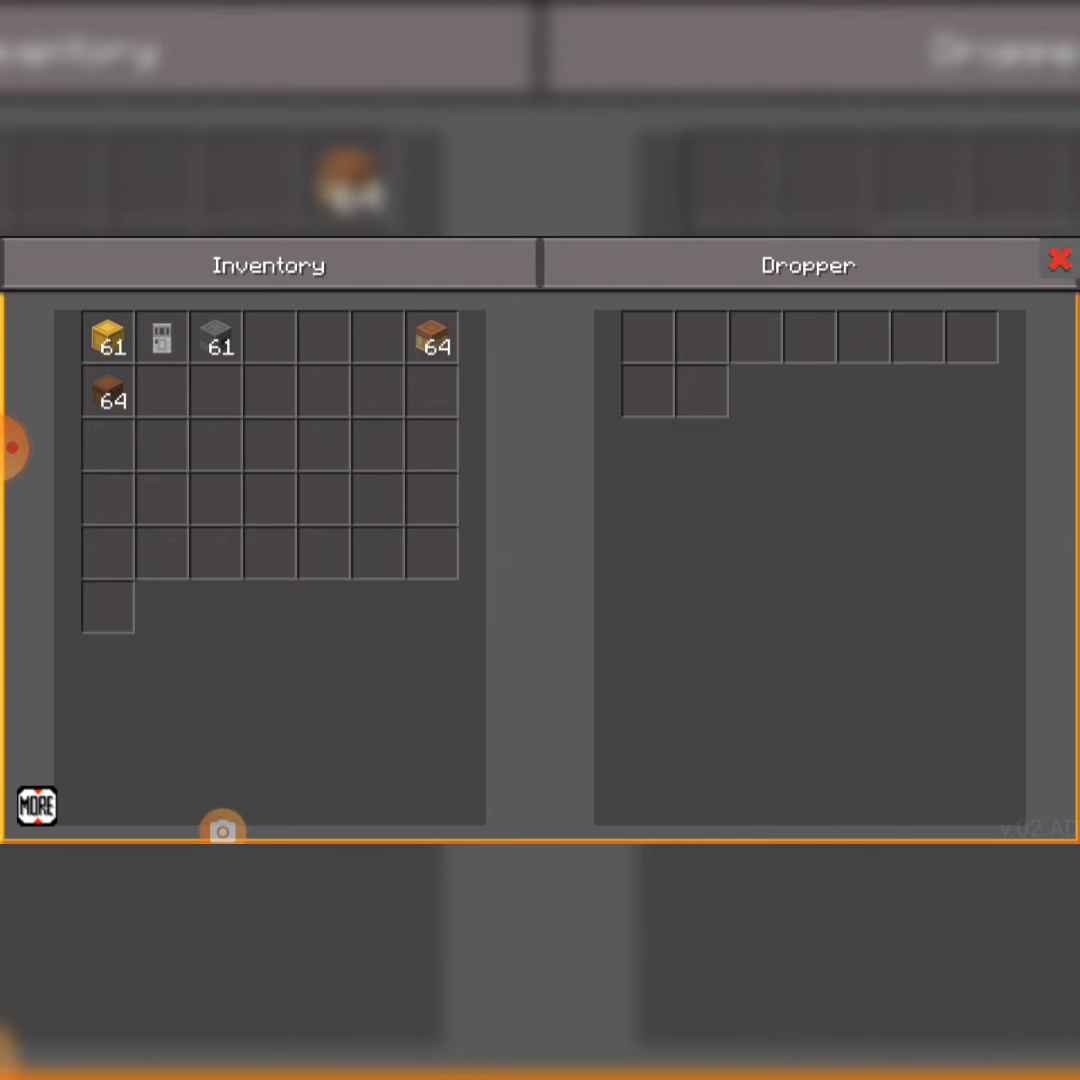
left_click(1058, 261)
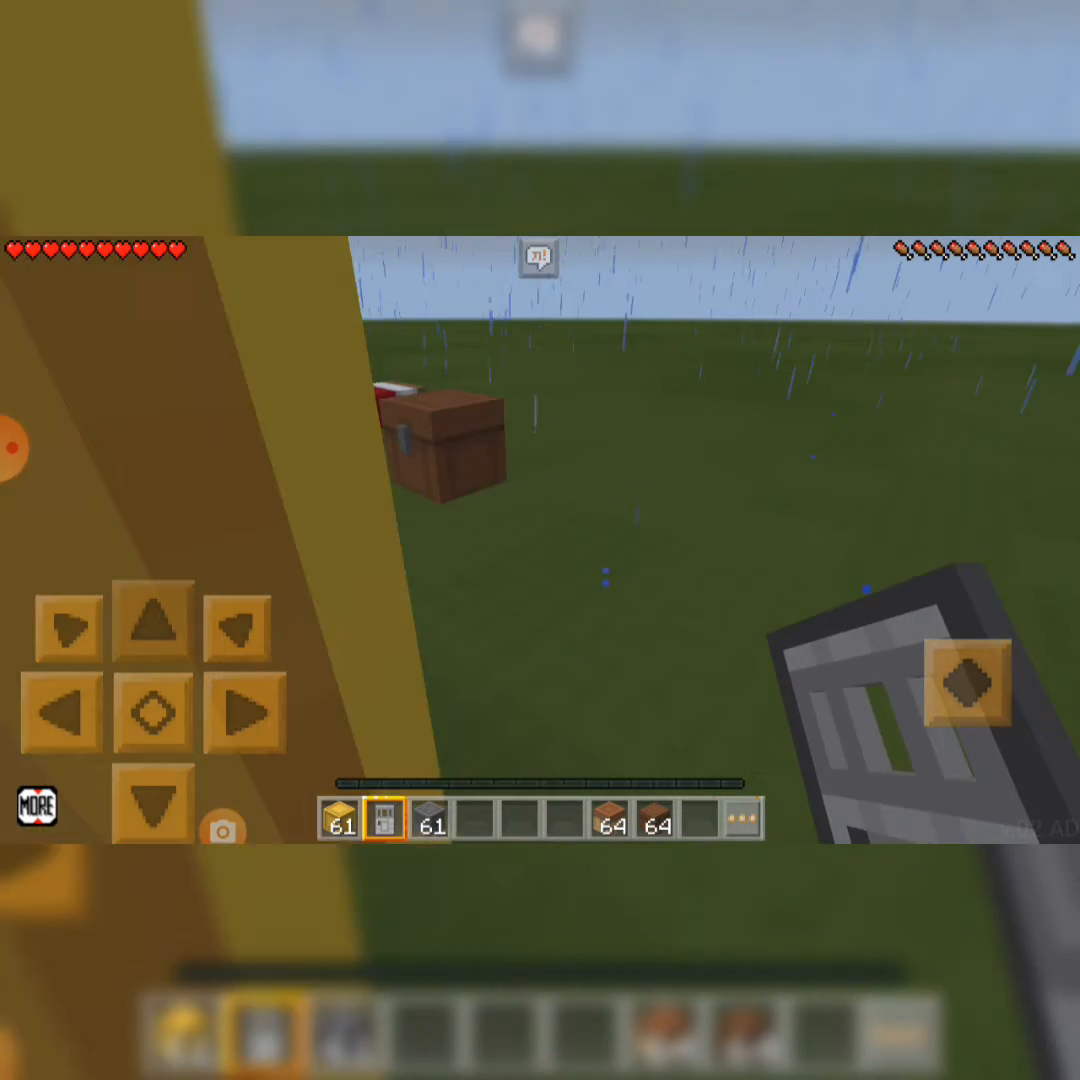
left_click(445, 450)
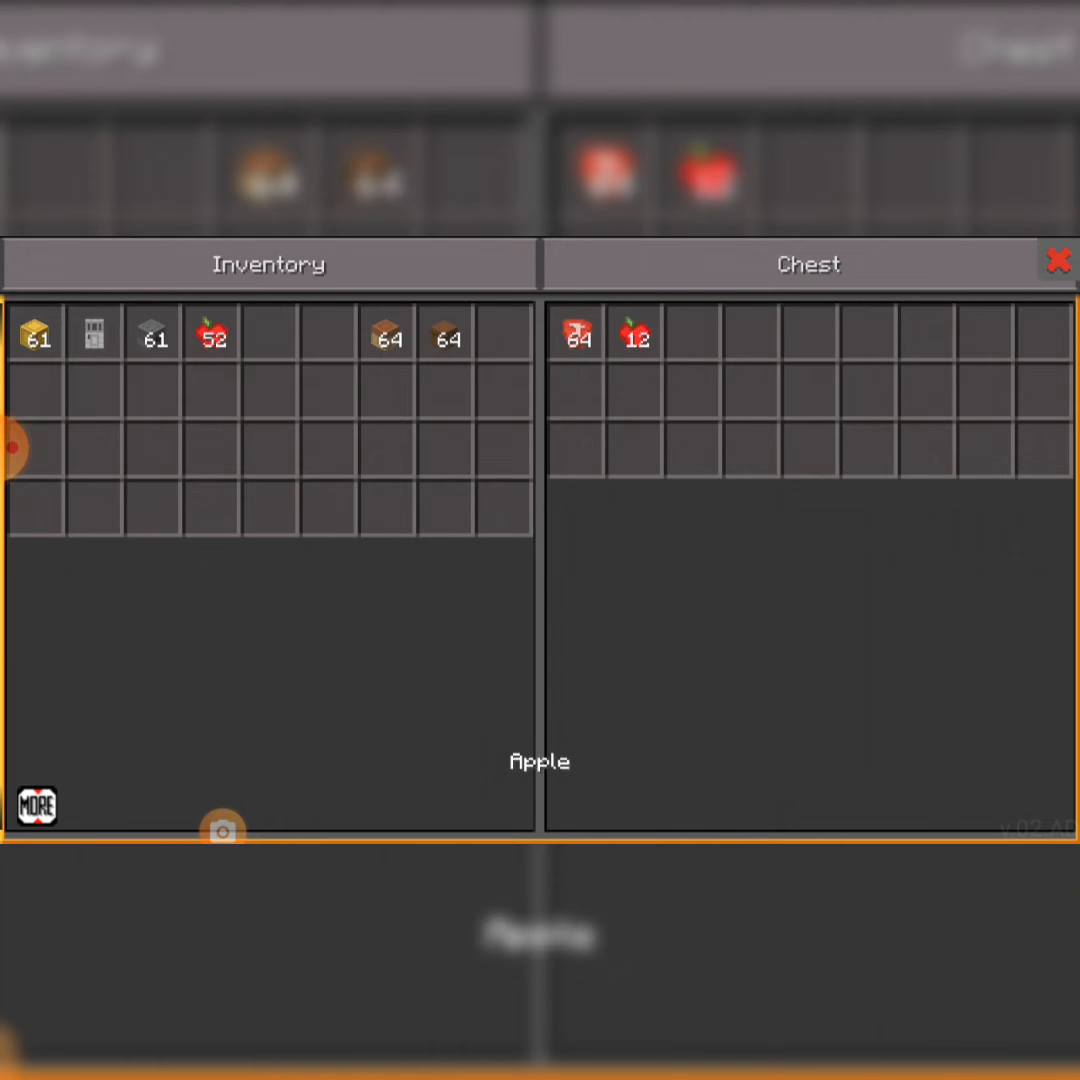
left_click(635, 335)
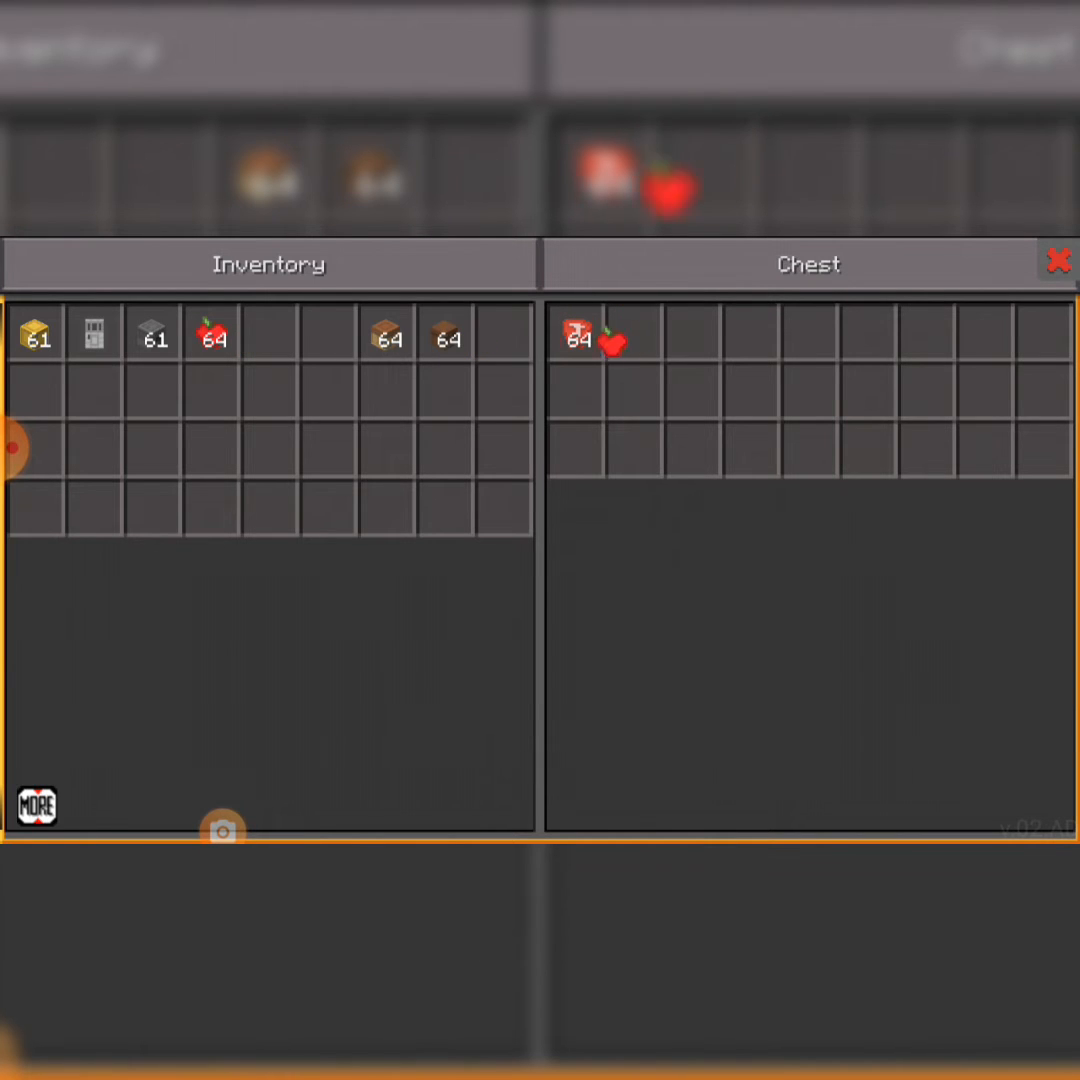
left_click(1058, 257)
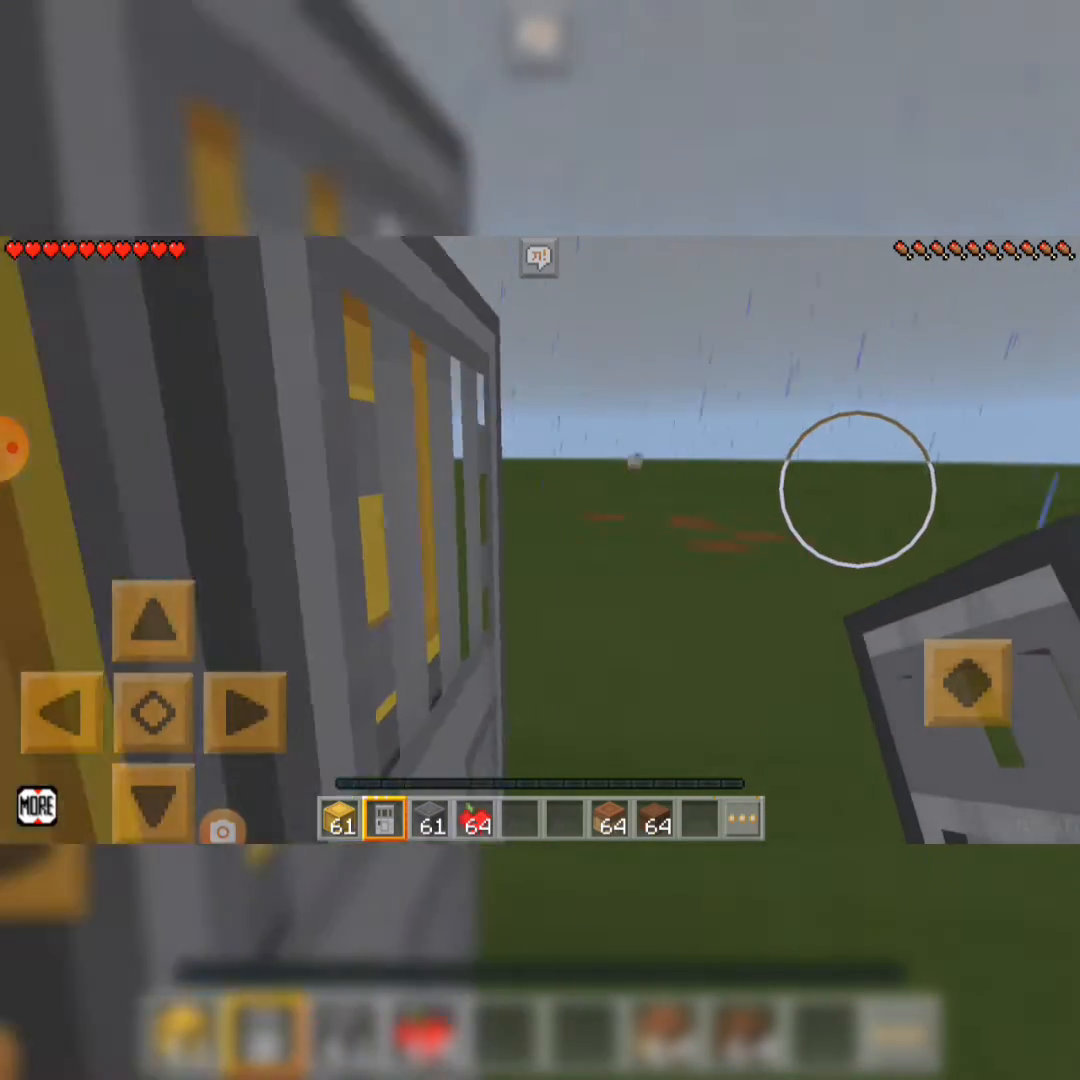
Put the 64-apple stack into the first fridge's dropper
left_click(965, 680)
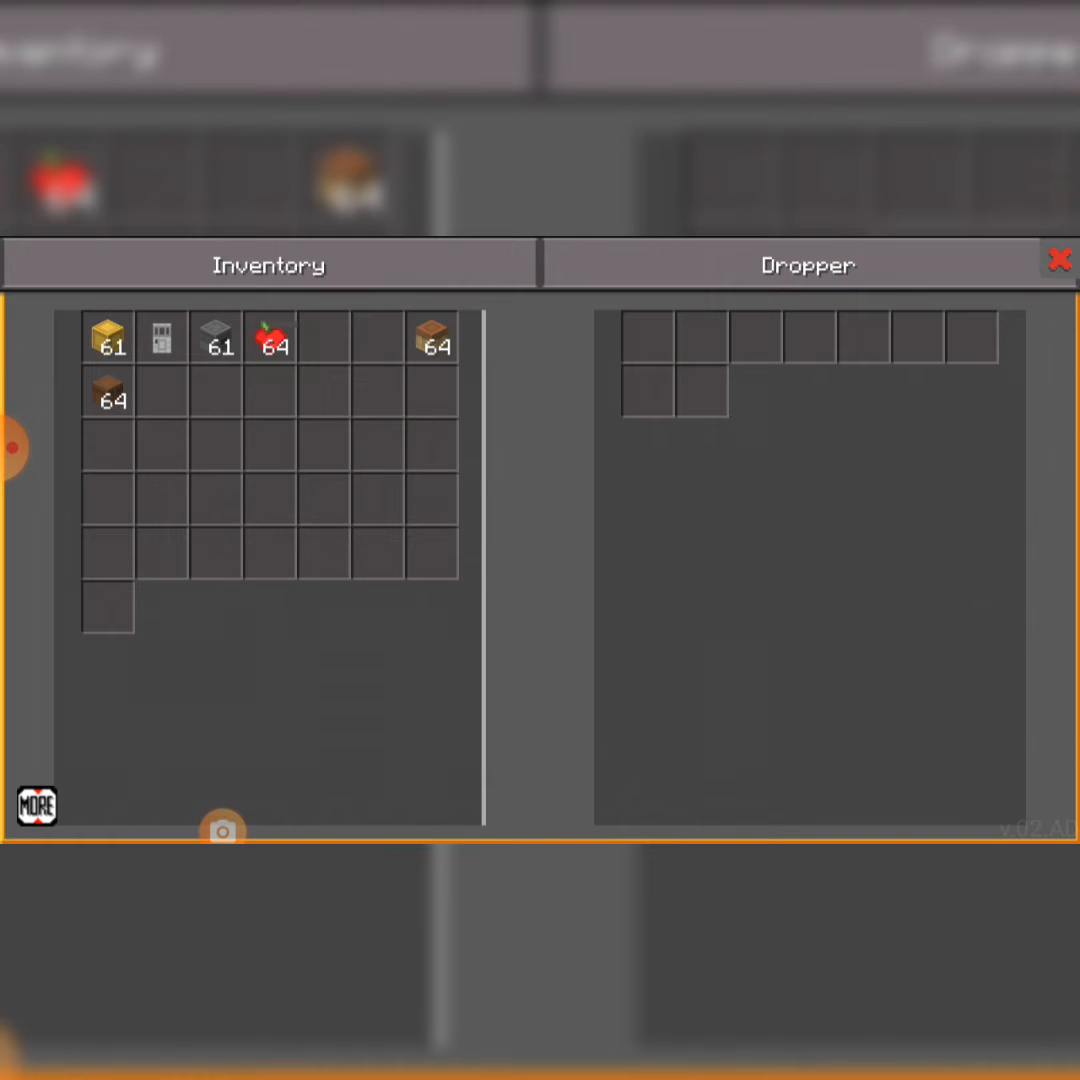
left_click_drag(272, 338, 651, 343)
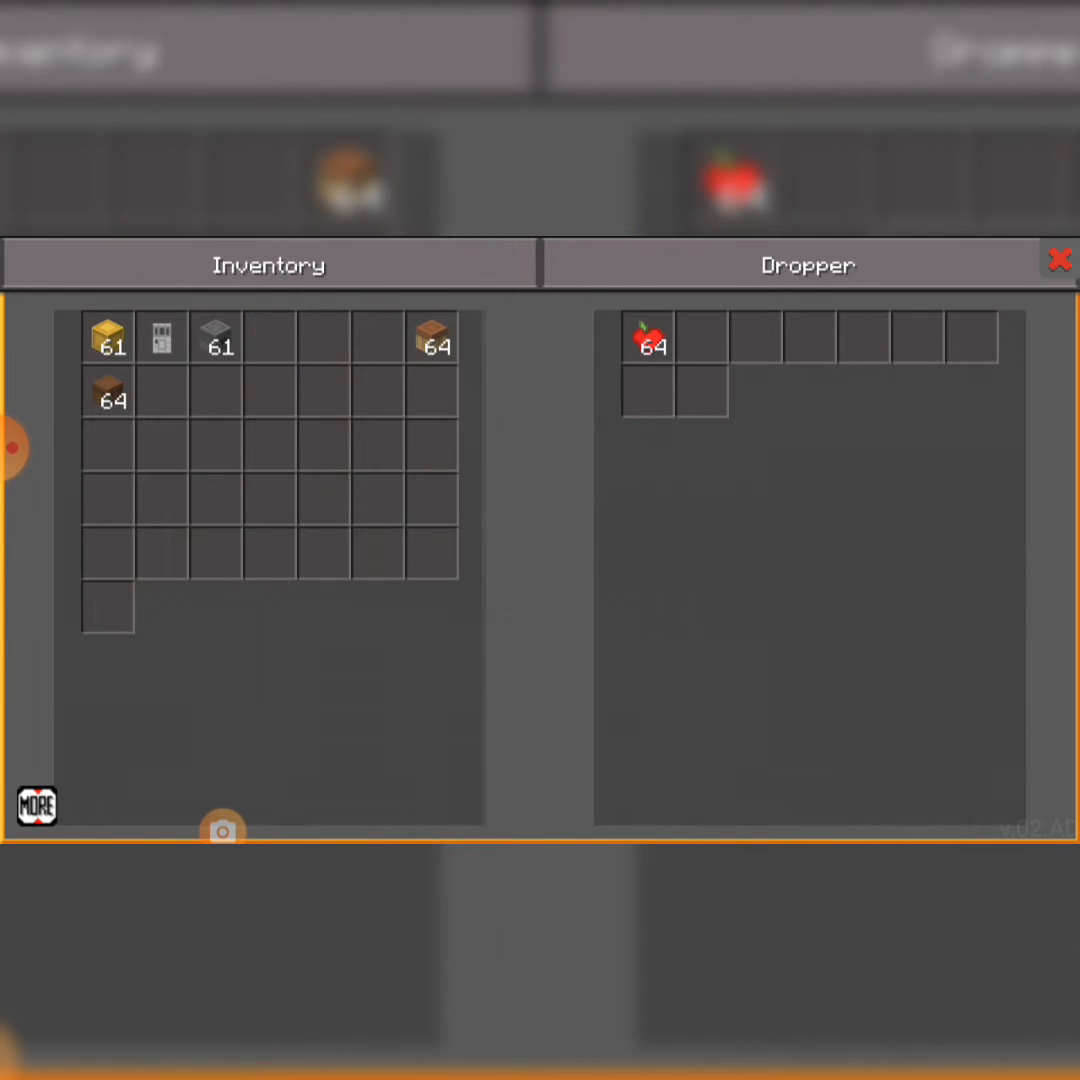
left_click(1057, 259)
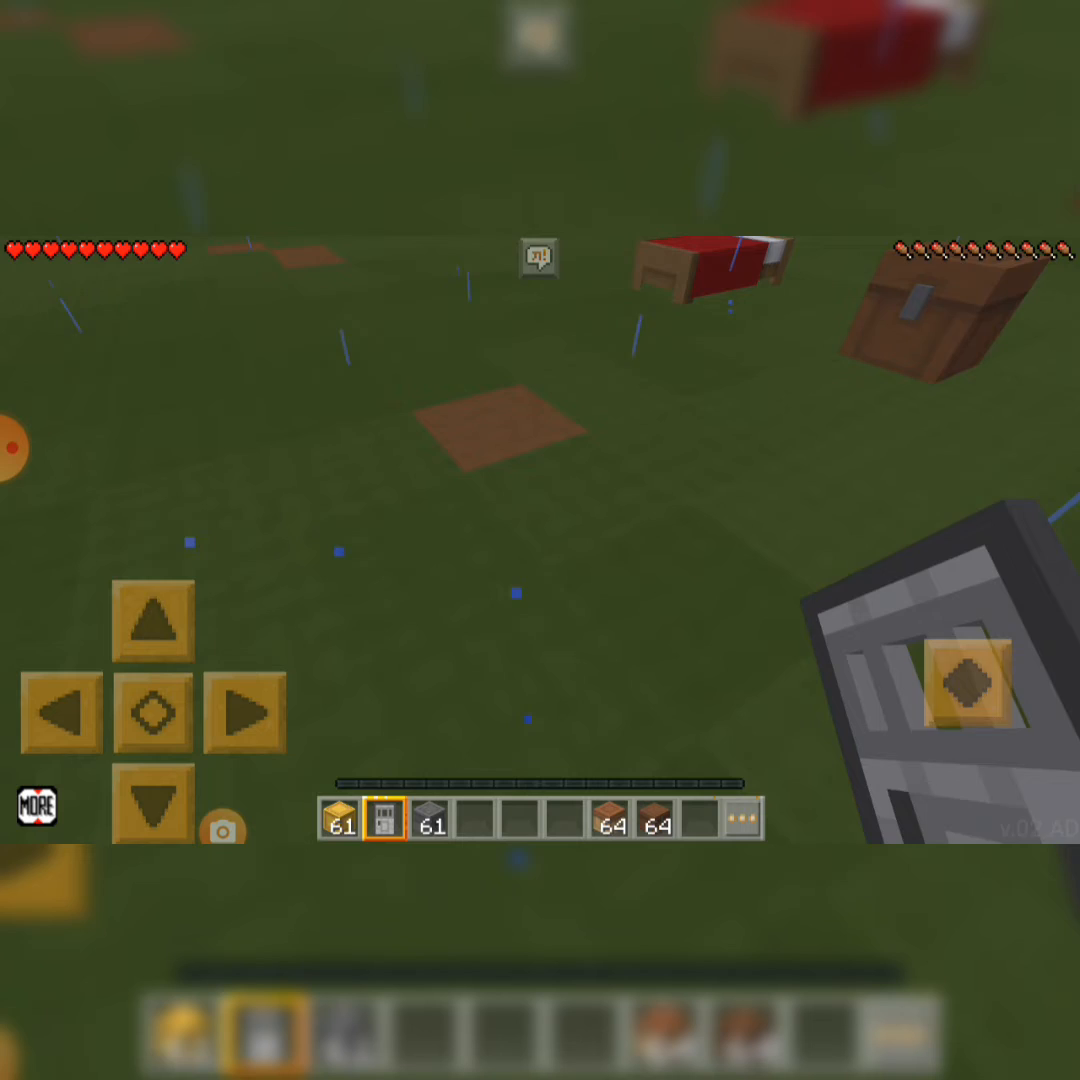
Take the buttons from the chest and place one on the first fridge
left_click(935, 320)
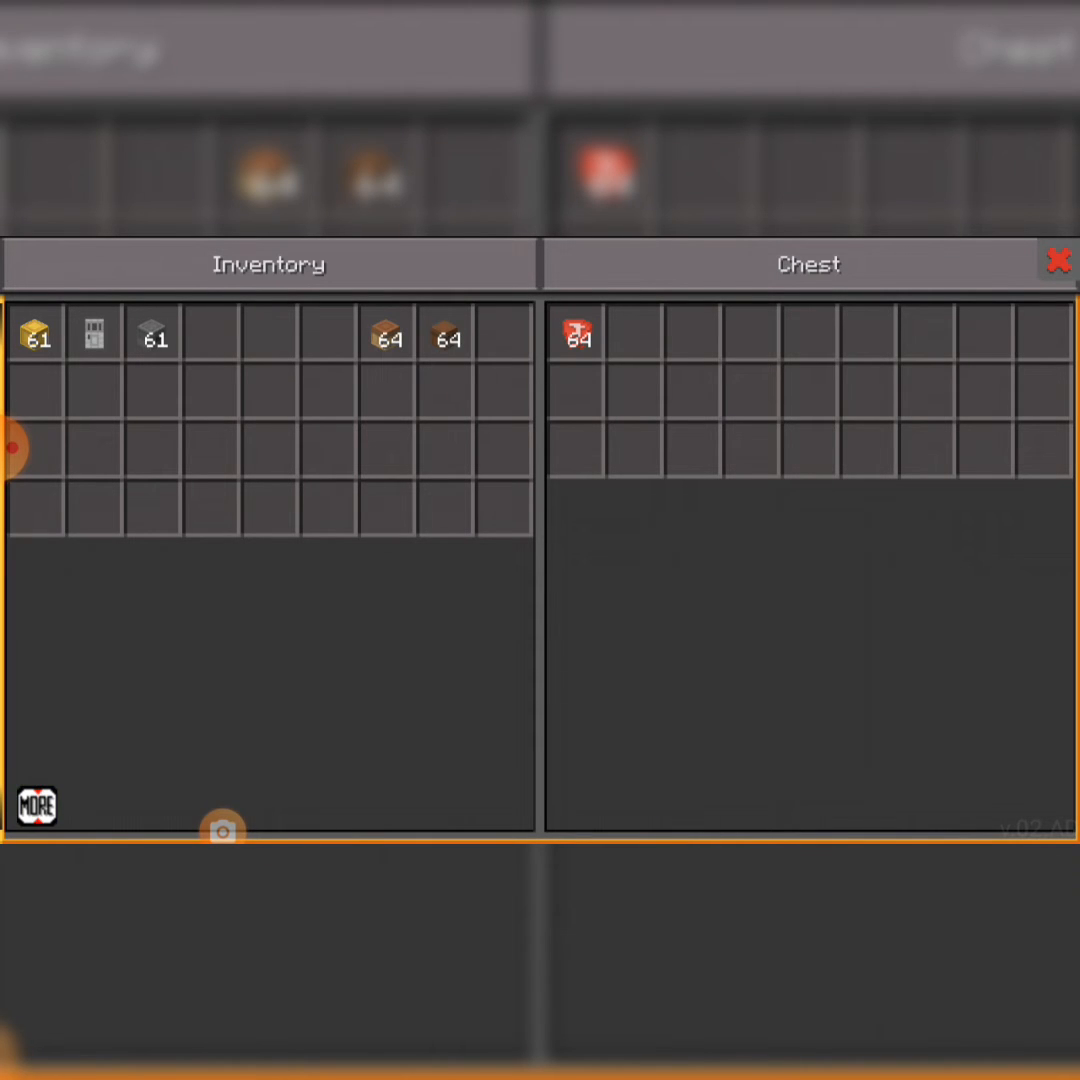
left_click(1058, 262)
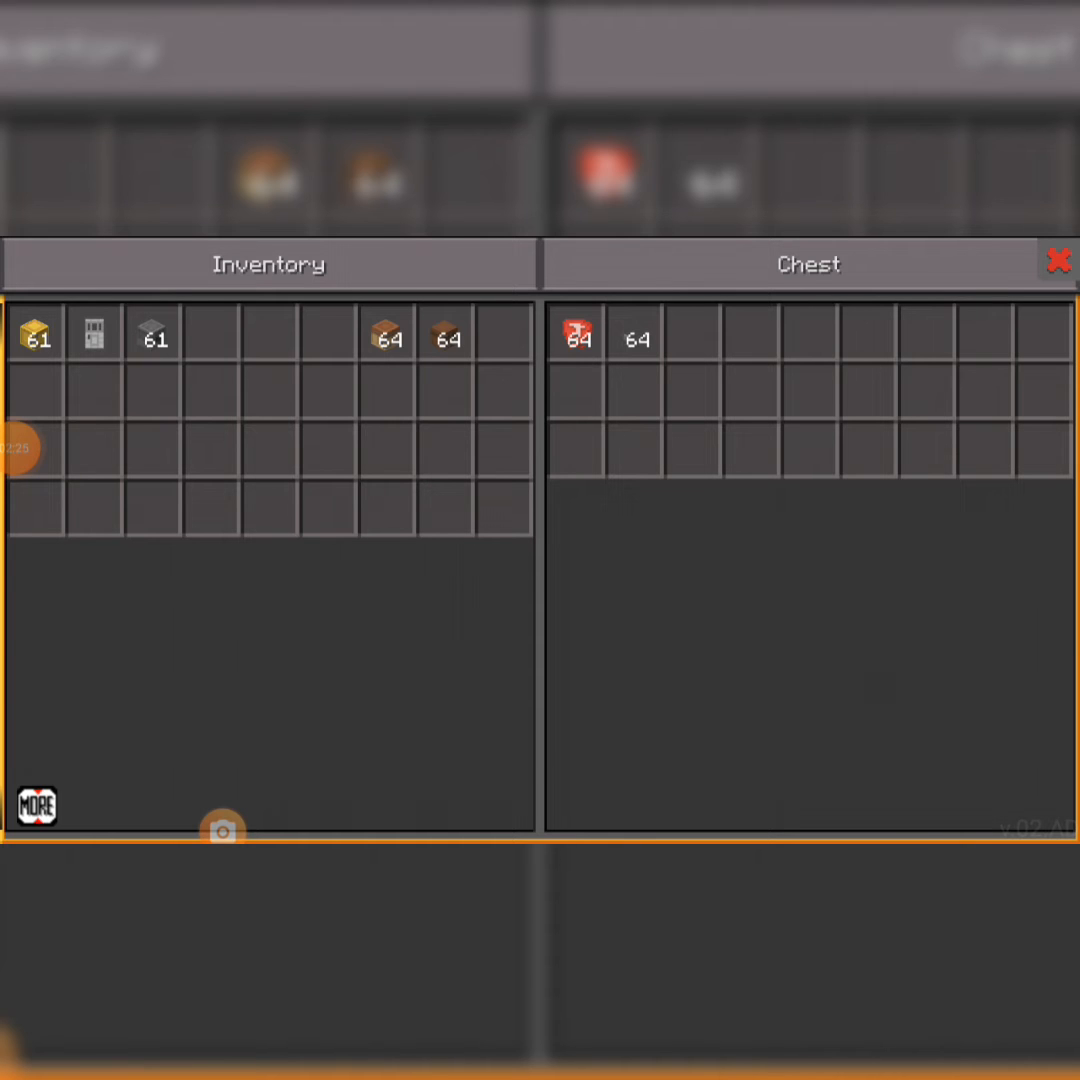
left_click(636, 336)
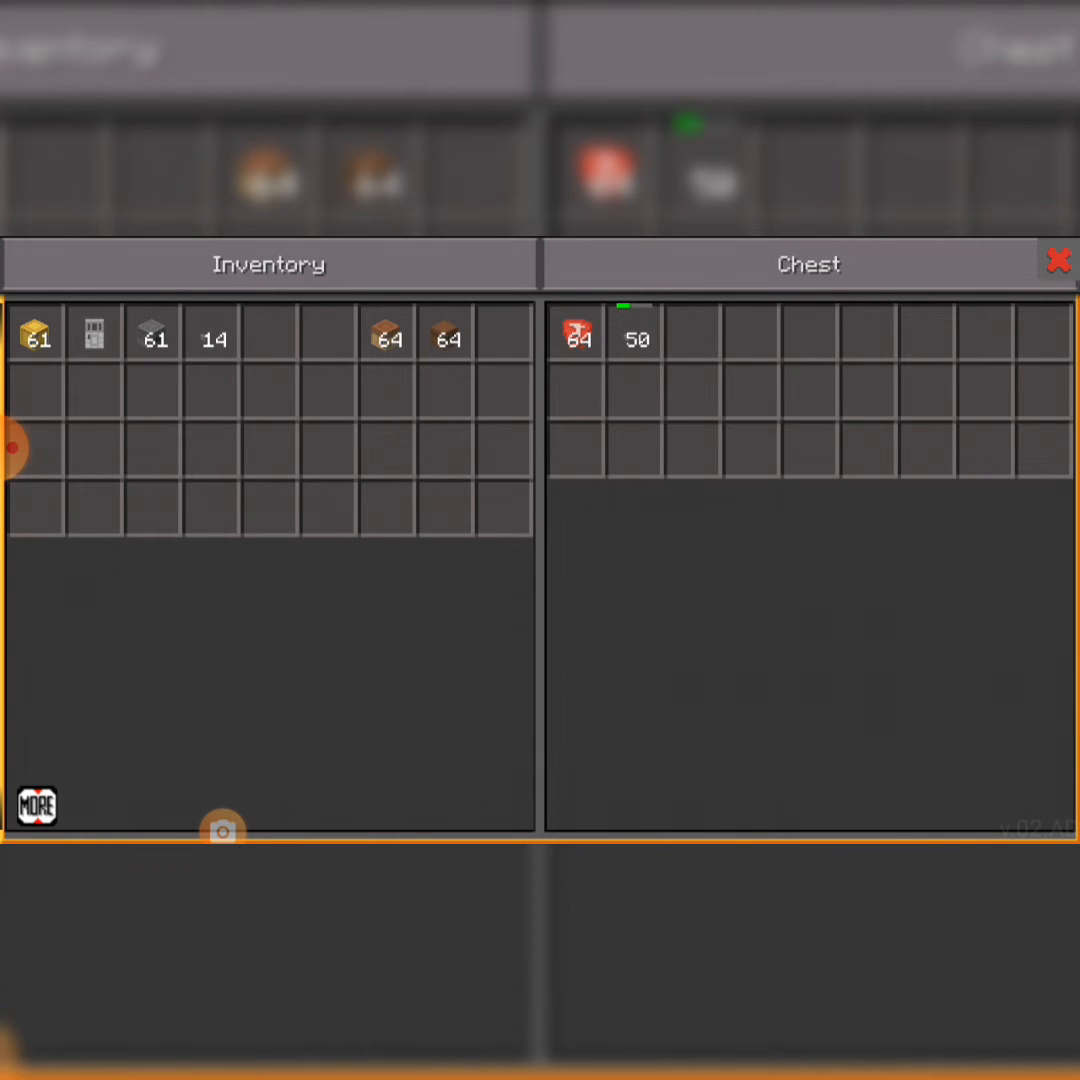
left_click(1063, 261)
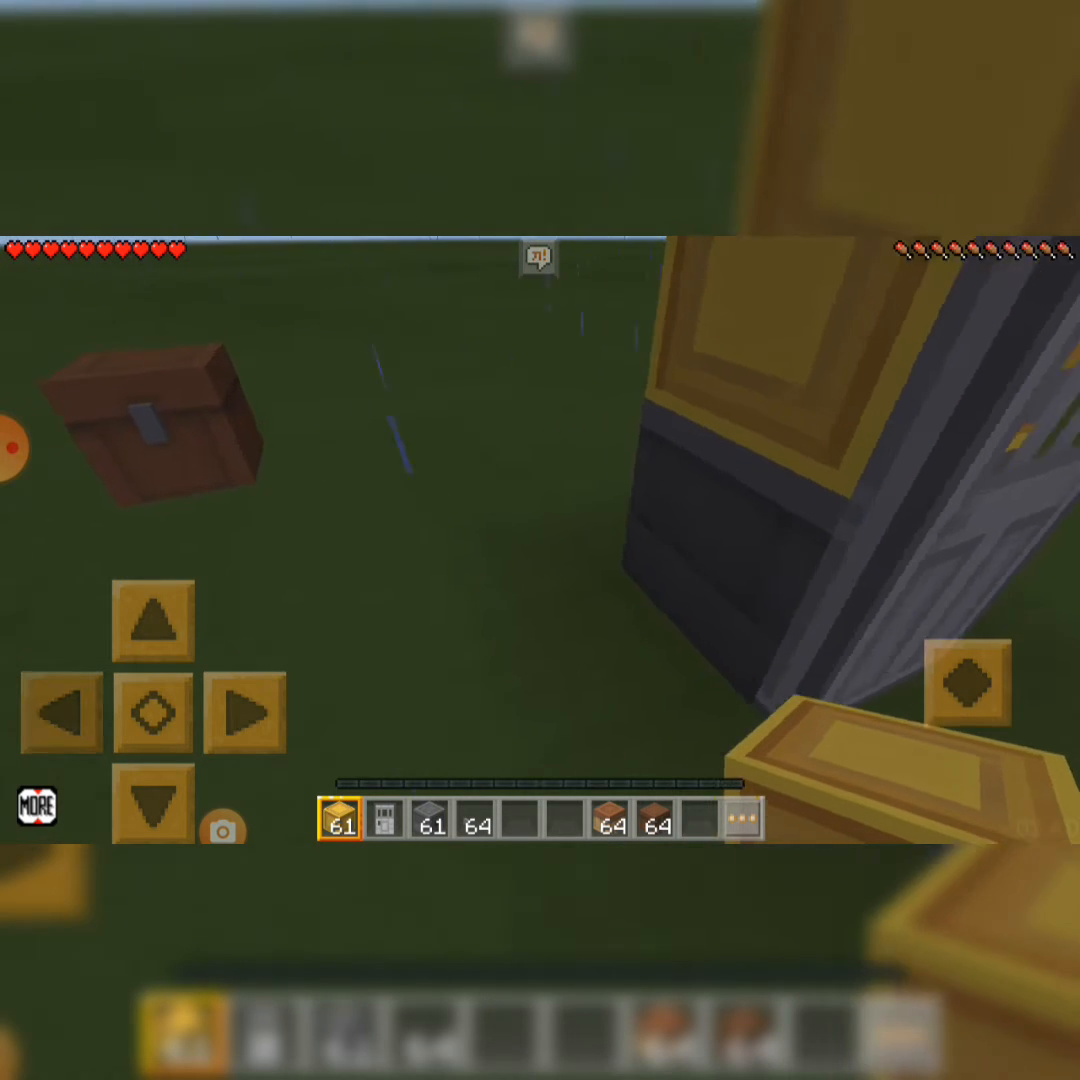
left_click(970, 700)
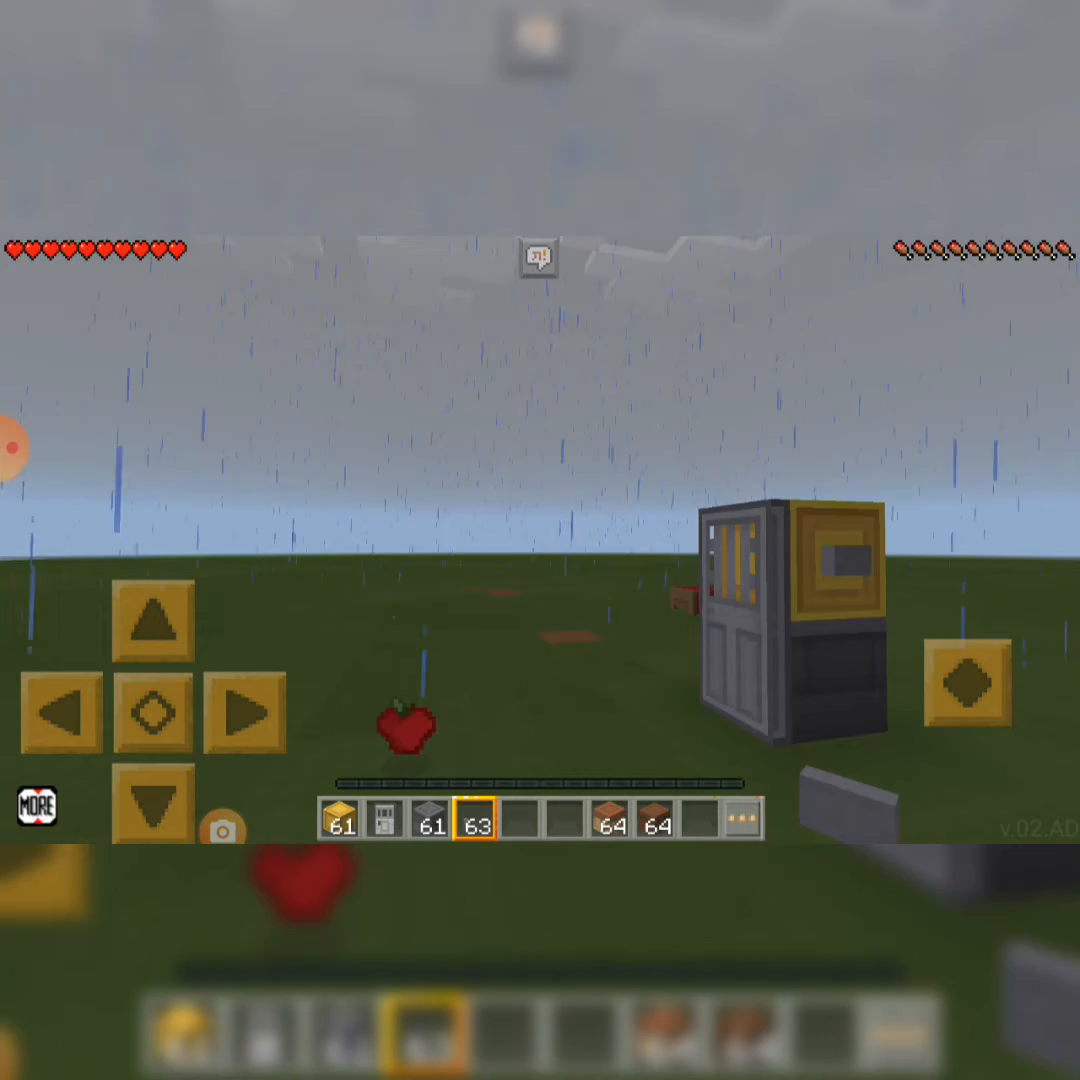
Collect the dispensed apples and place a gold block for the second fridge
left_click(840, 560)
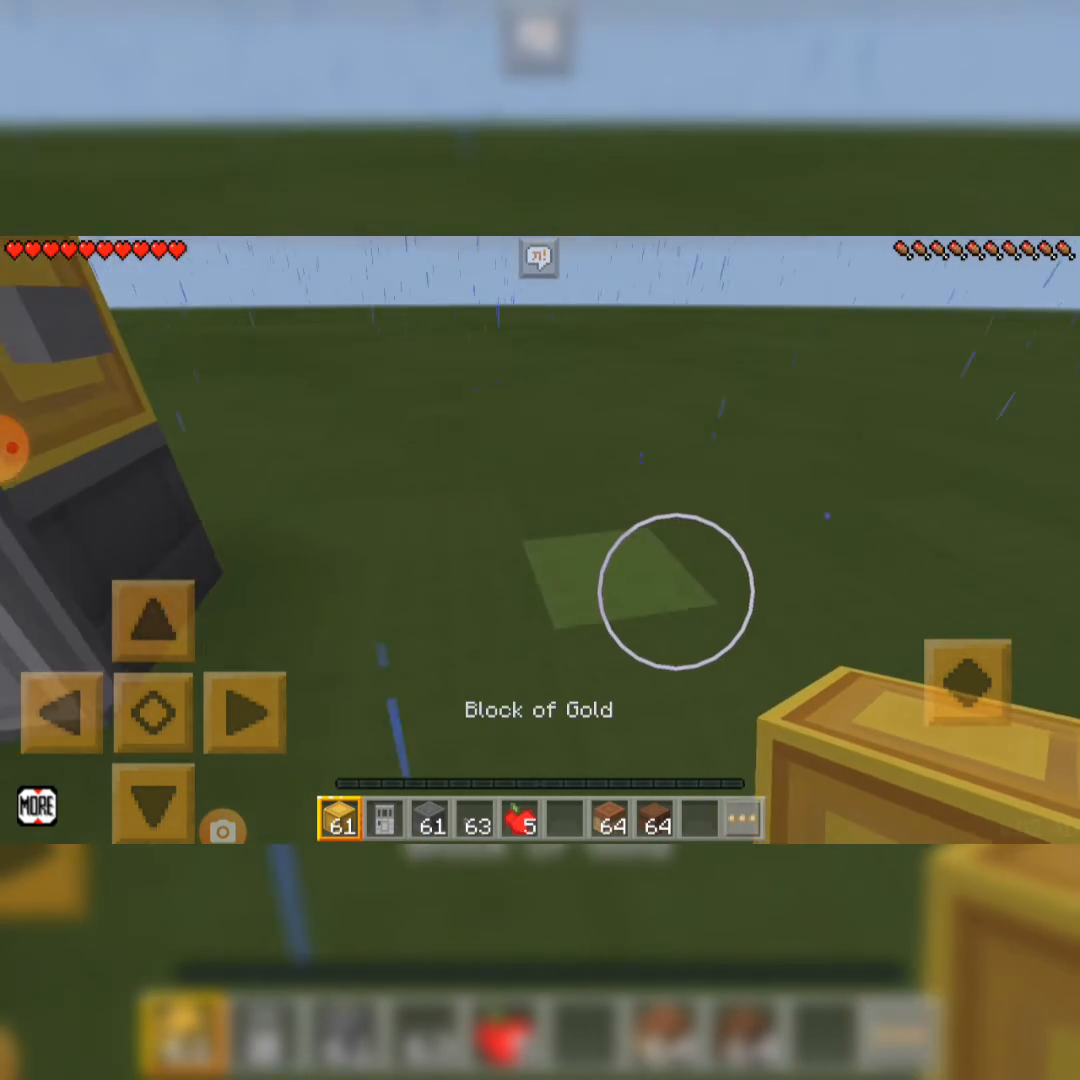
left_click(672, 587)
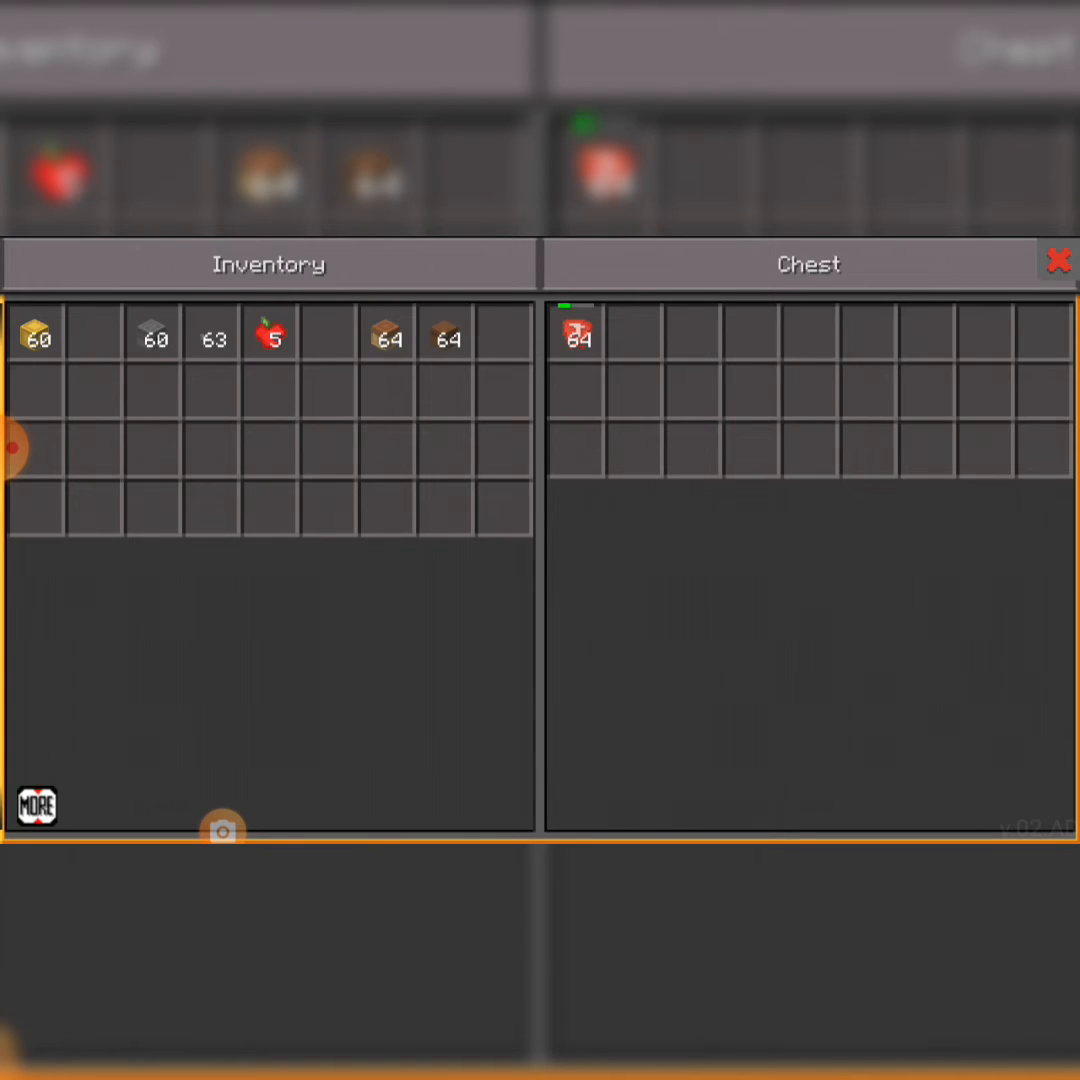
Move the meat from the chest into the second fridge's dropper, then hold the buttons
left_click(577, 334)
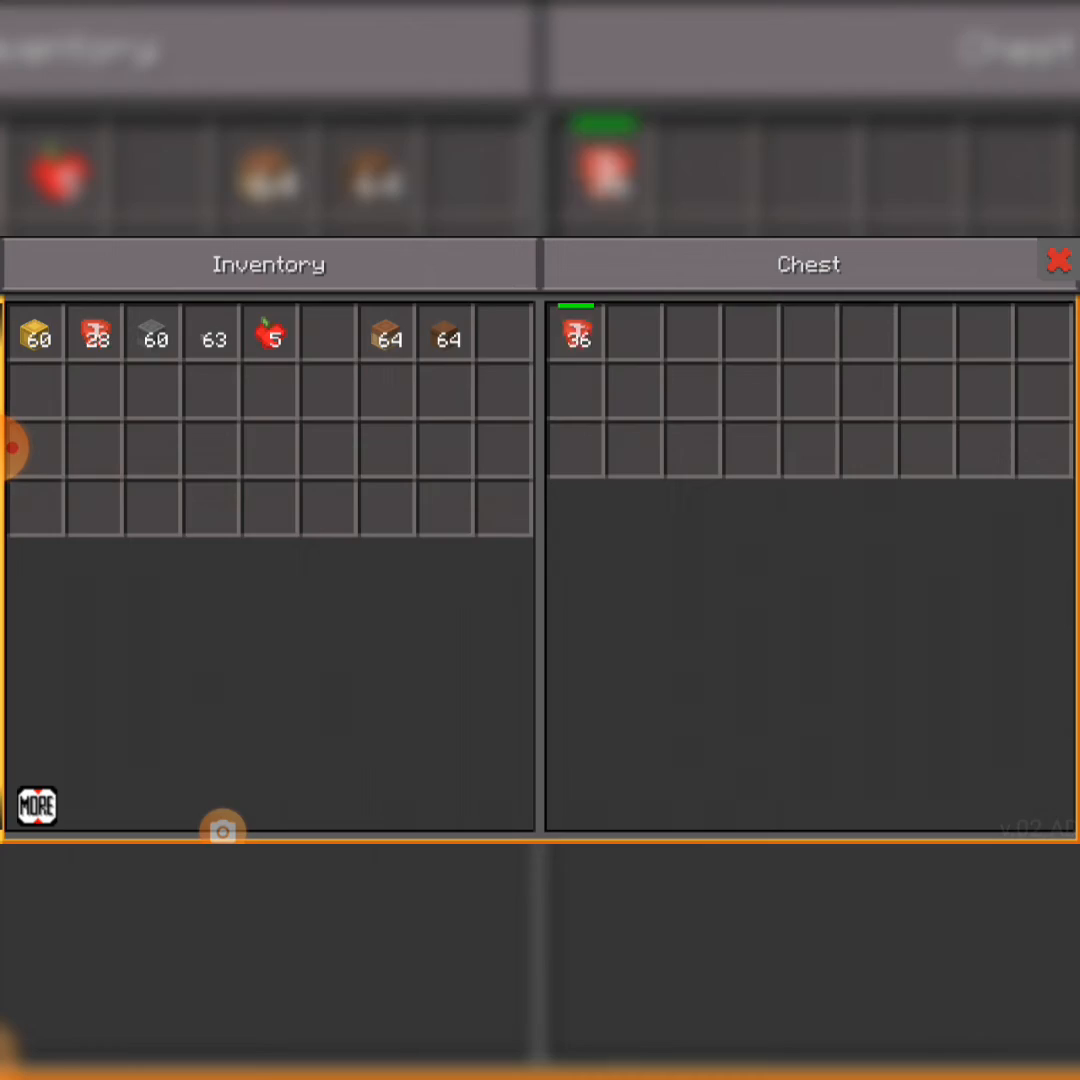
left_click(1060, 261)
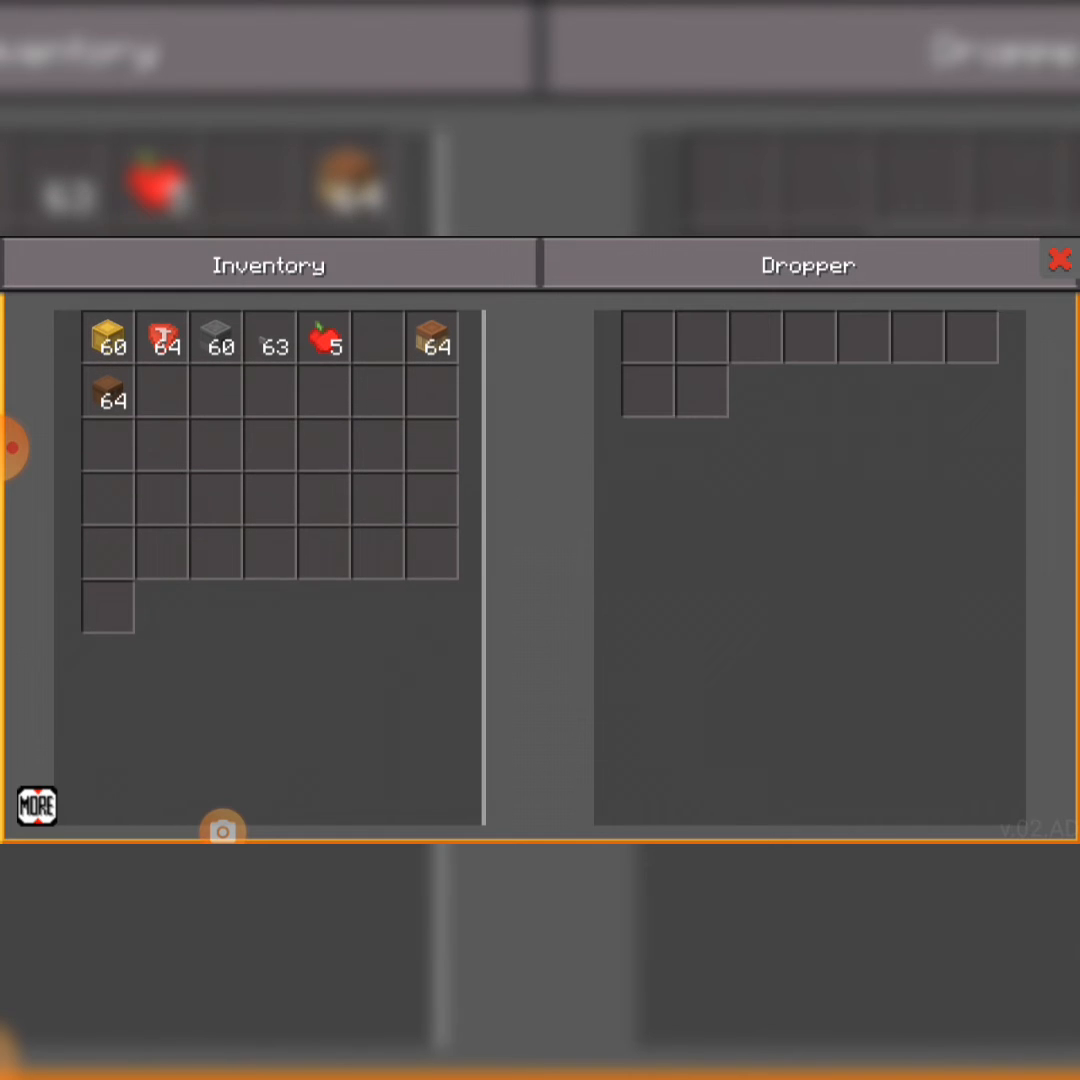
left_click(163, 338)
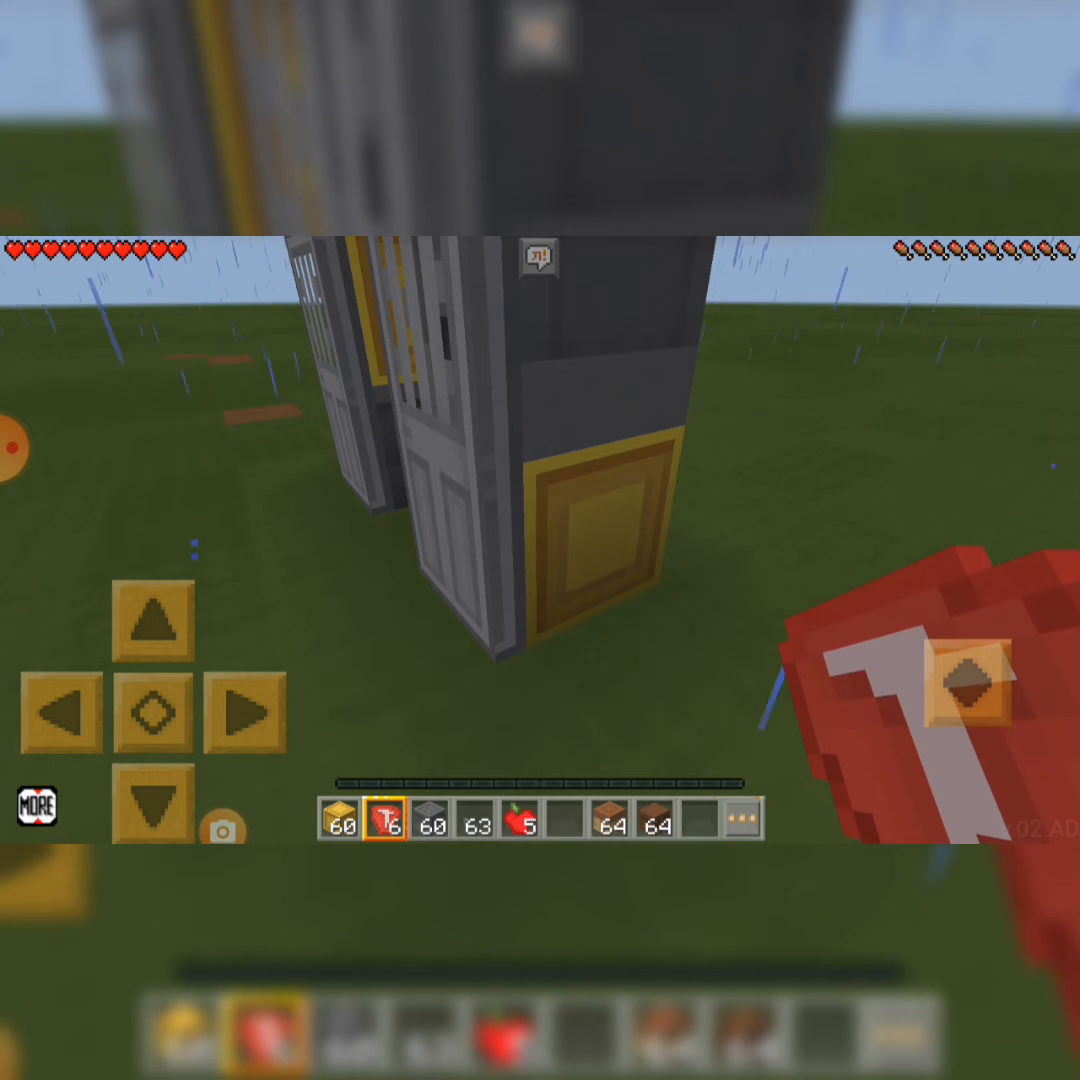
left_click(468, 823)
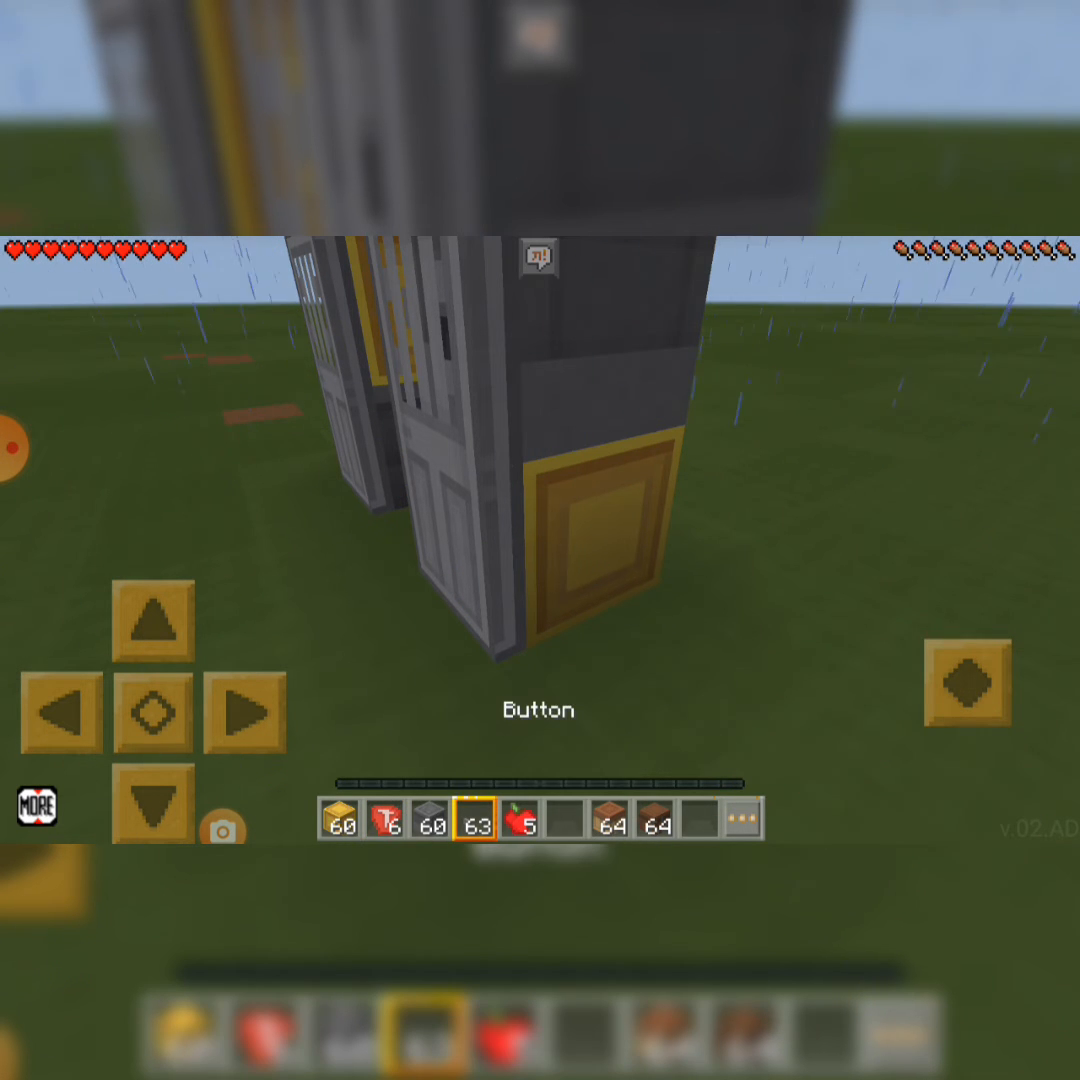